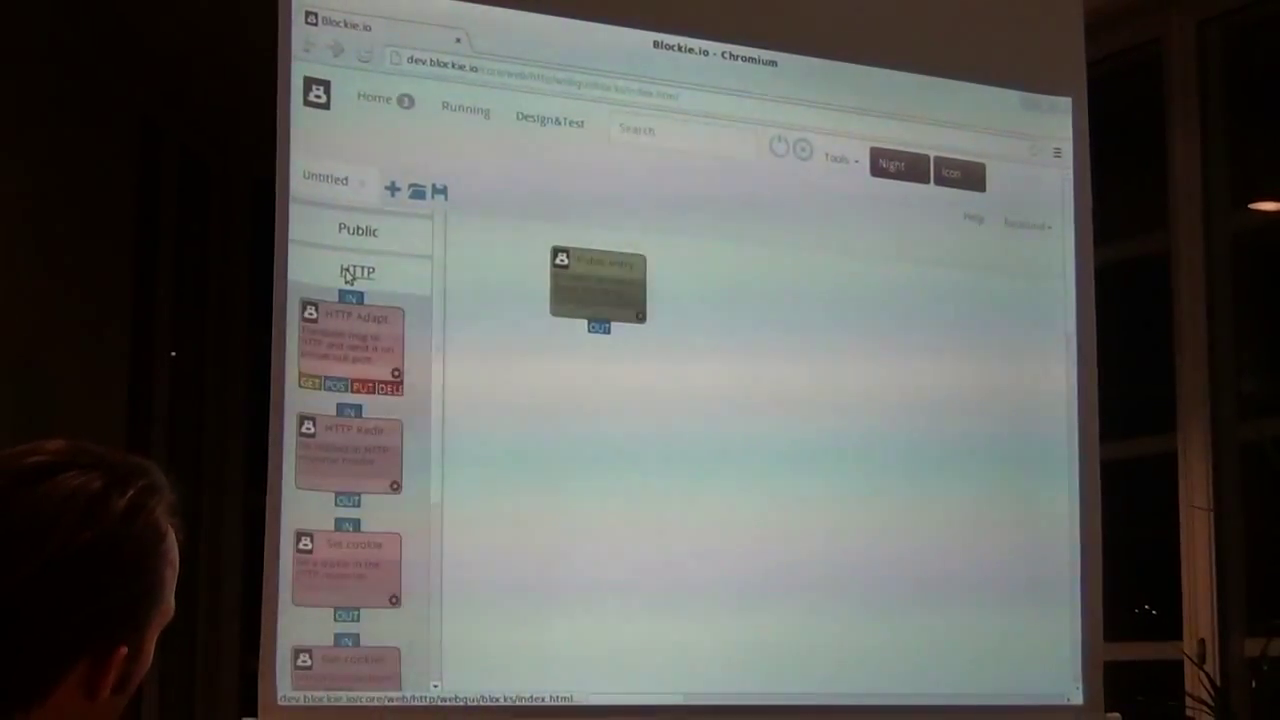
Add an HTTP Adapt block below Public entry and collapse the HTTP category
left_click_drag(350, 345, 547, 415)
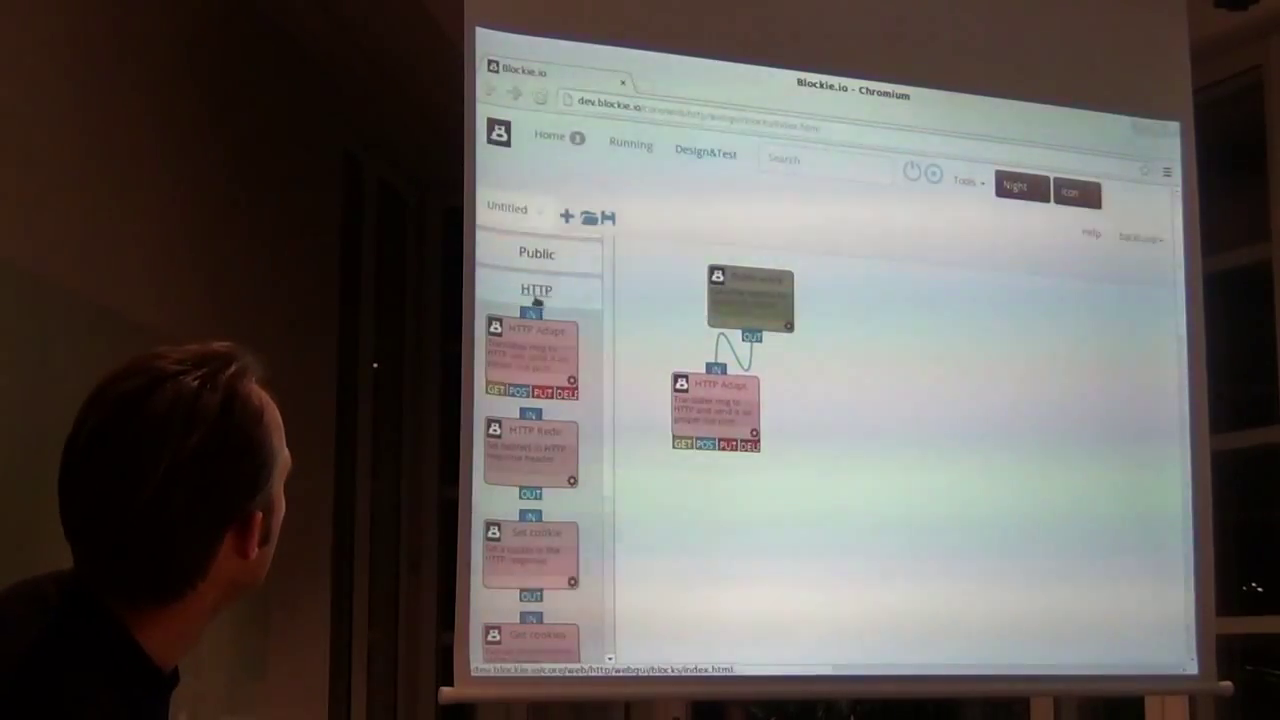
left_click(536, 252)
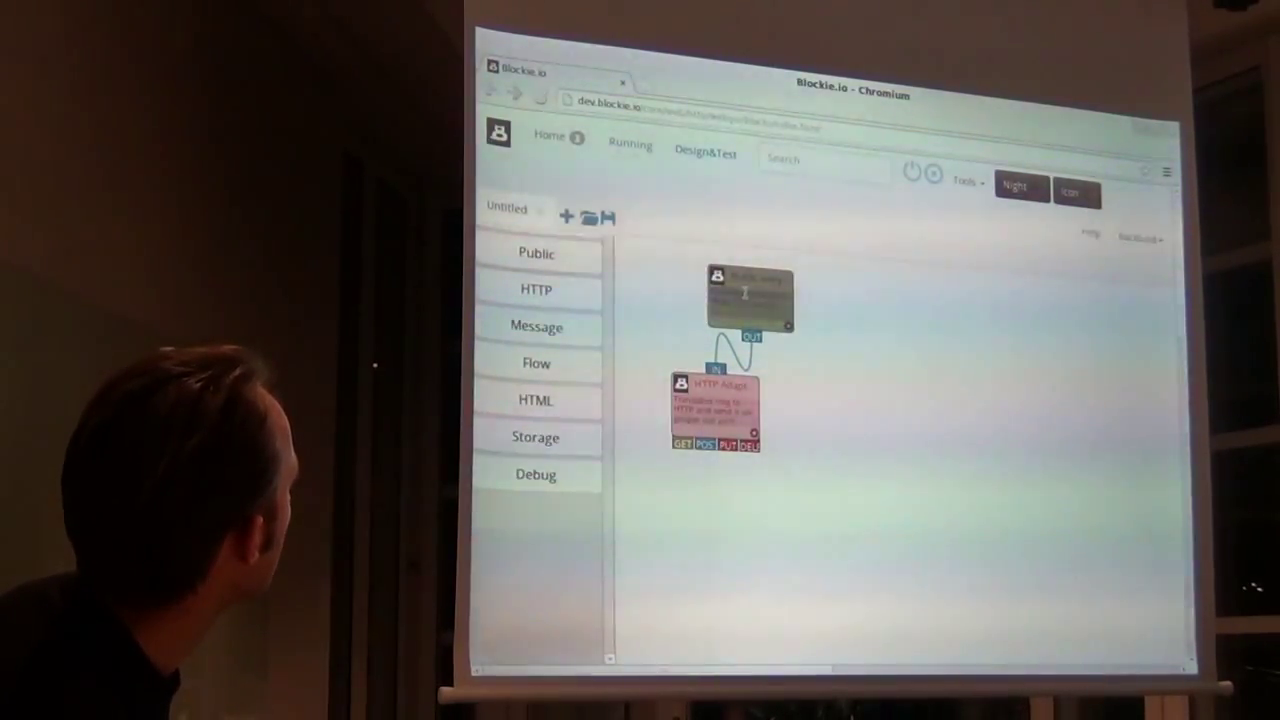
Rename the 'Untitled' flow to test11 and confirm with OK
left_click(508, 208)
type("test")
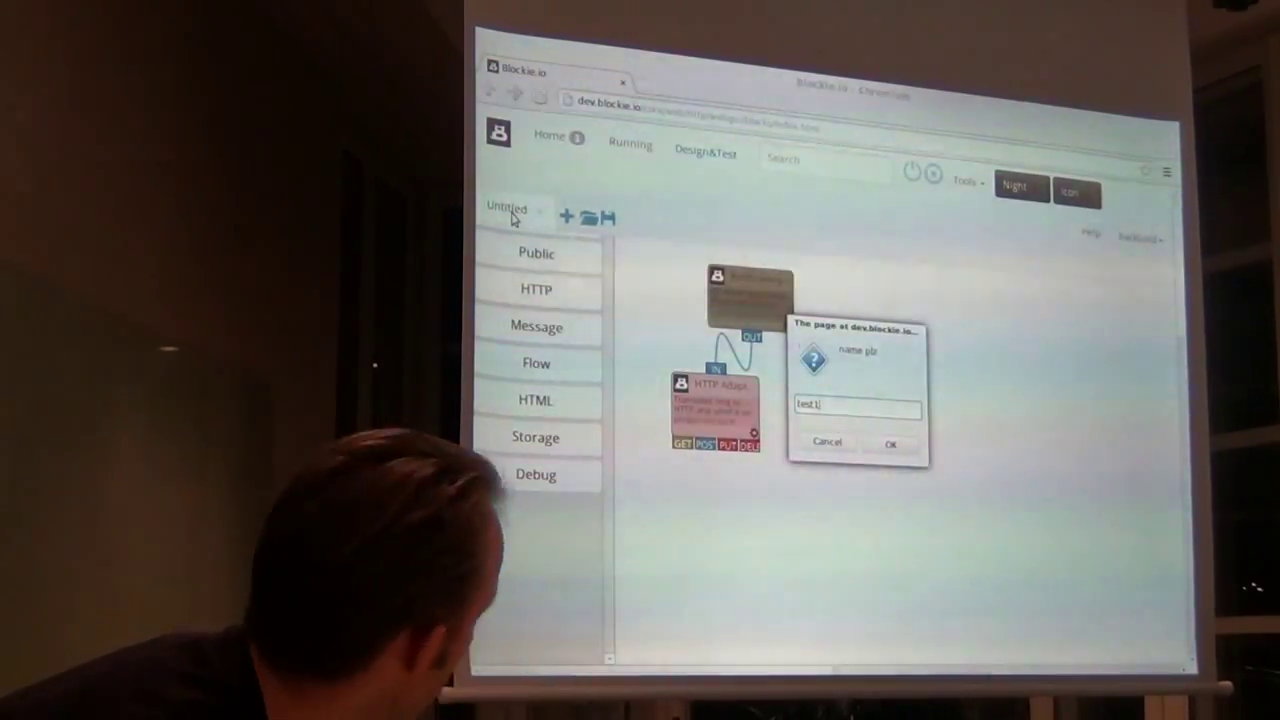
type("11")
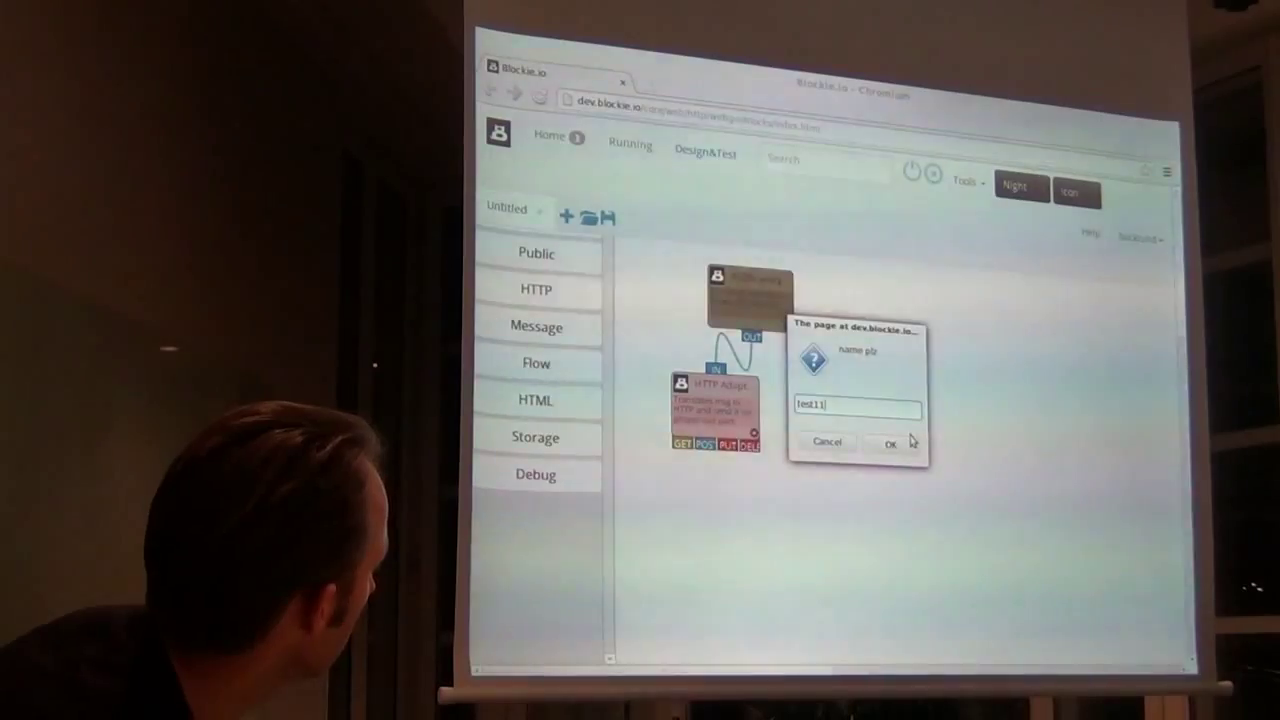
left_click(890, 442)
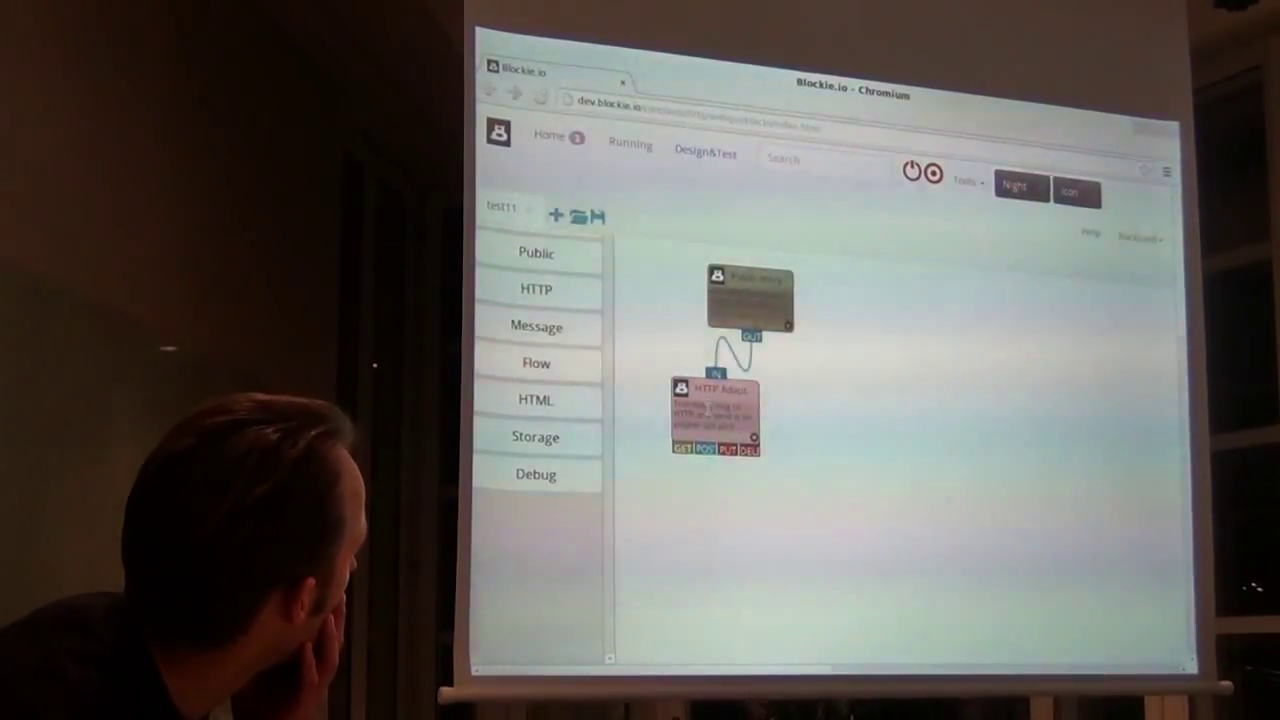
Move HTTP Adapt to the lower right and show the New category's string and array blocks
left_click_drag(712, 410, 870, 435)
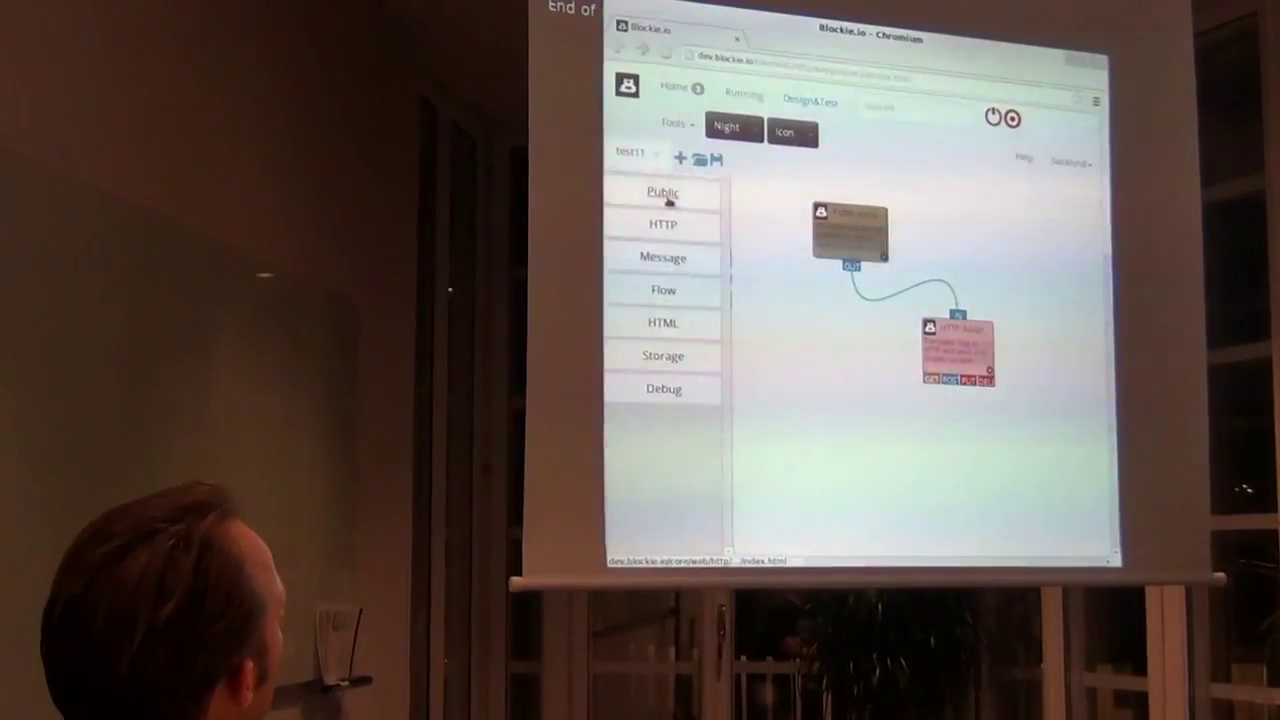
left_click(662, 192)
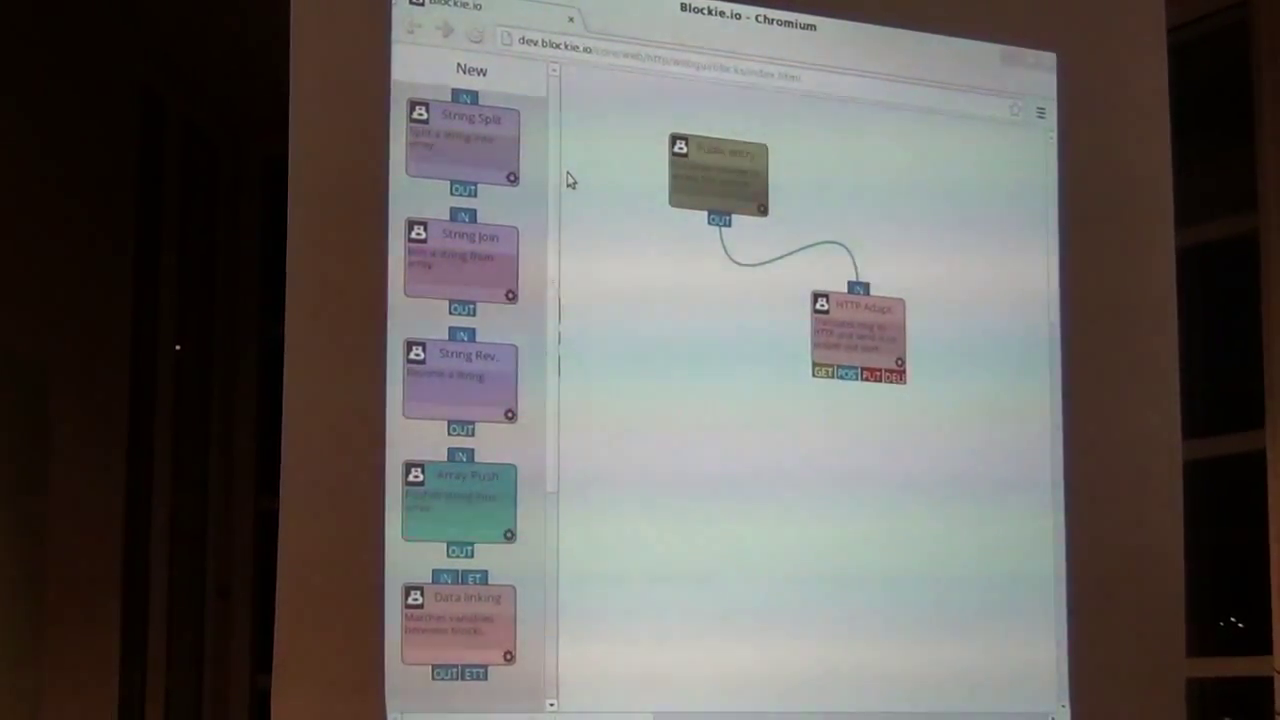
Place a String Split block on the canvas beneath HTTP Adapt
left_click_drag(460, 130, 778, 550)
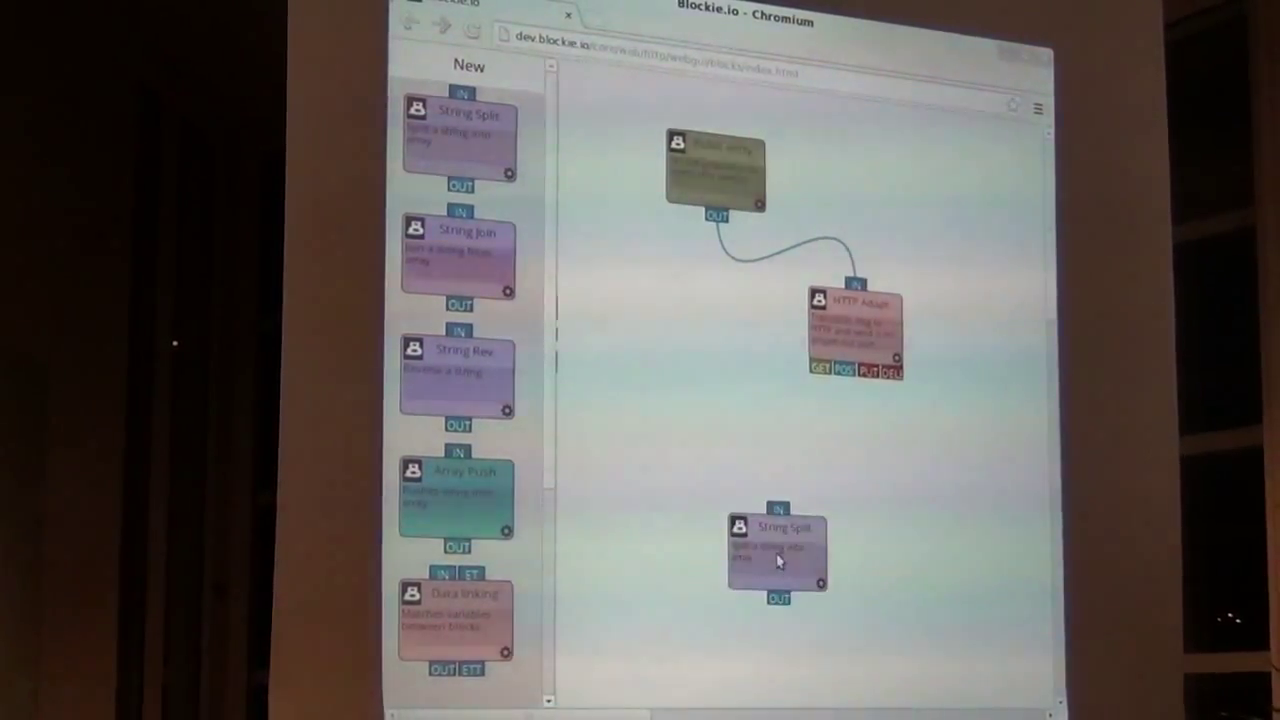
left_click_drag(780, 560, 790, 470)
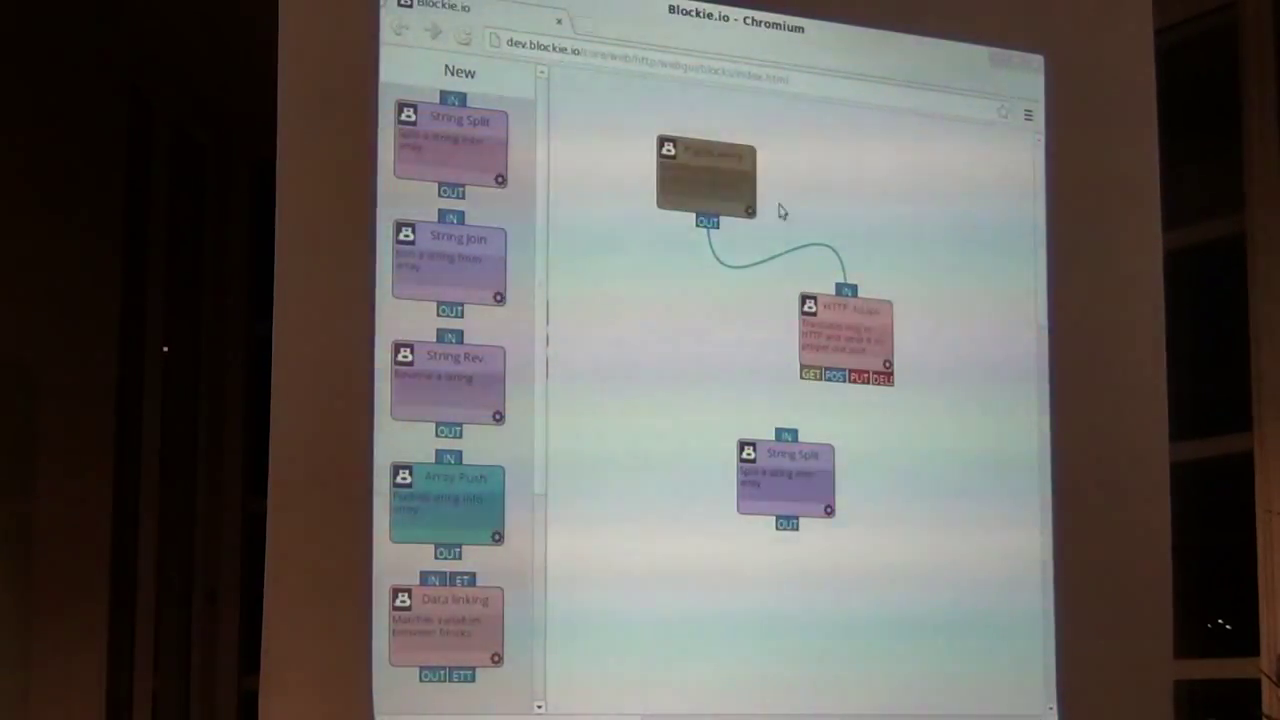
mouse_move(868, 287)
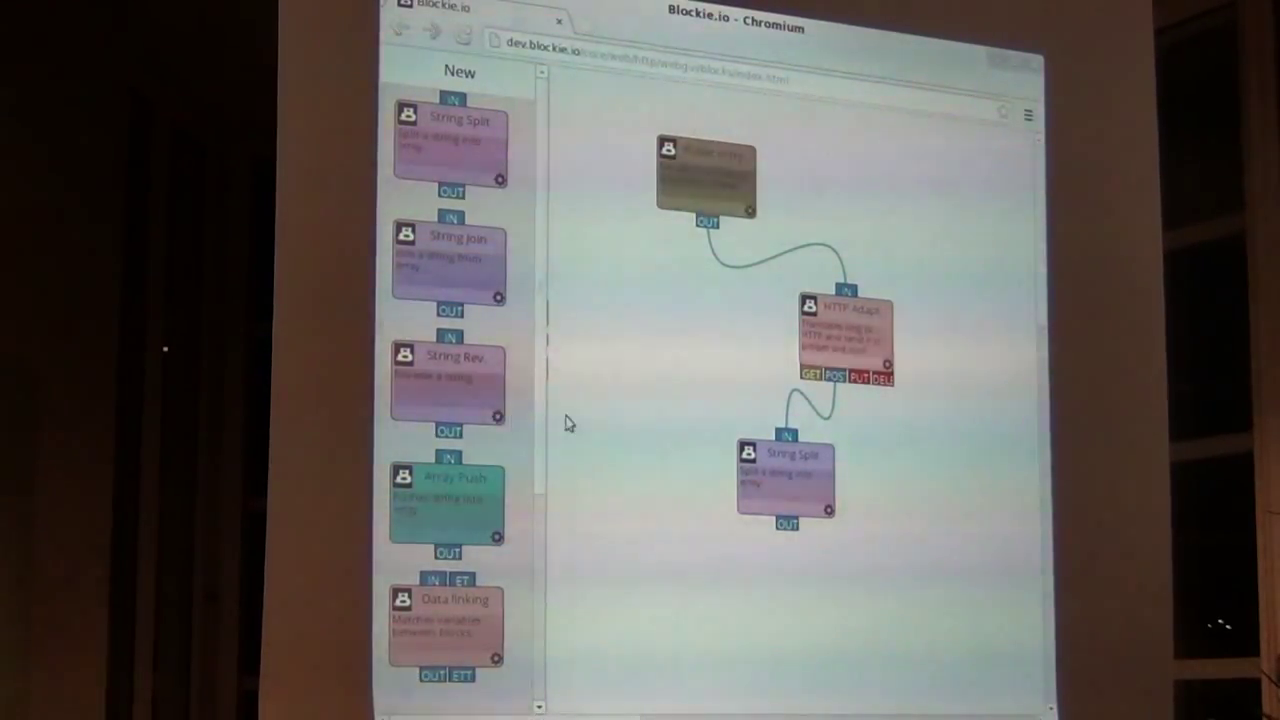
Add an Iterator block from the Flow category beside String Split
left_click(459, 71)
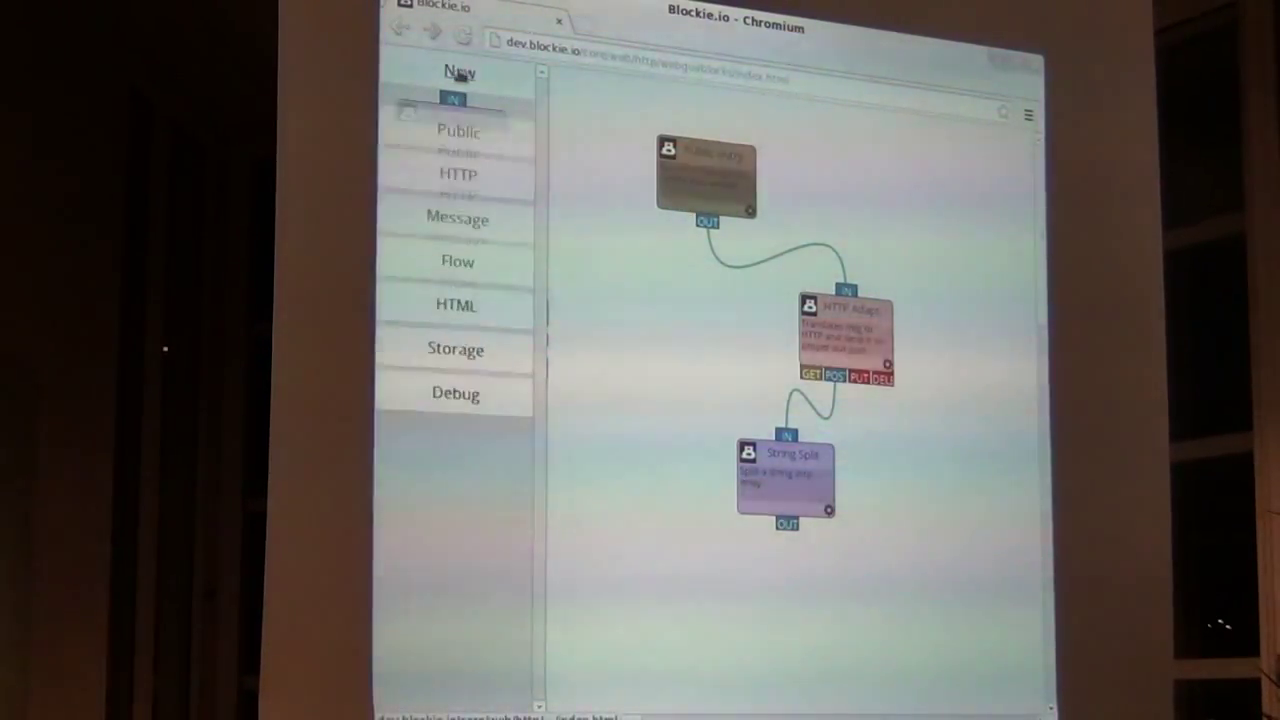
left_click(457, 261)
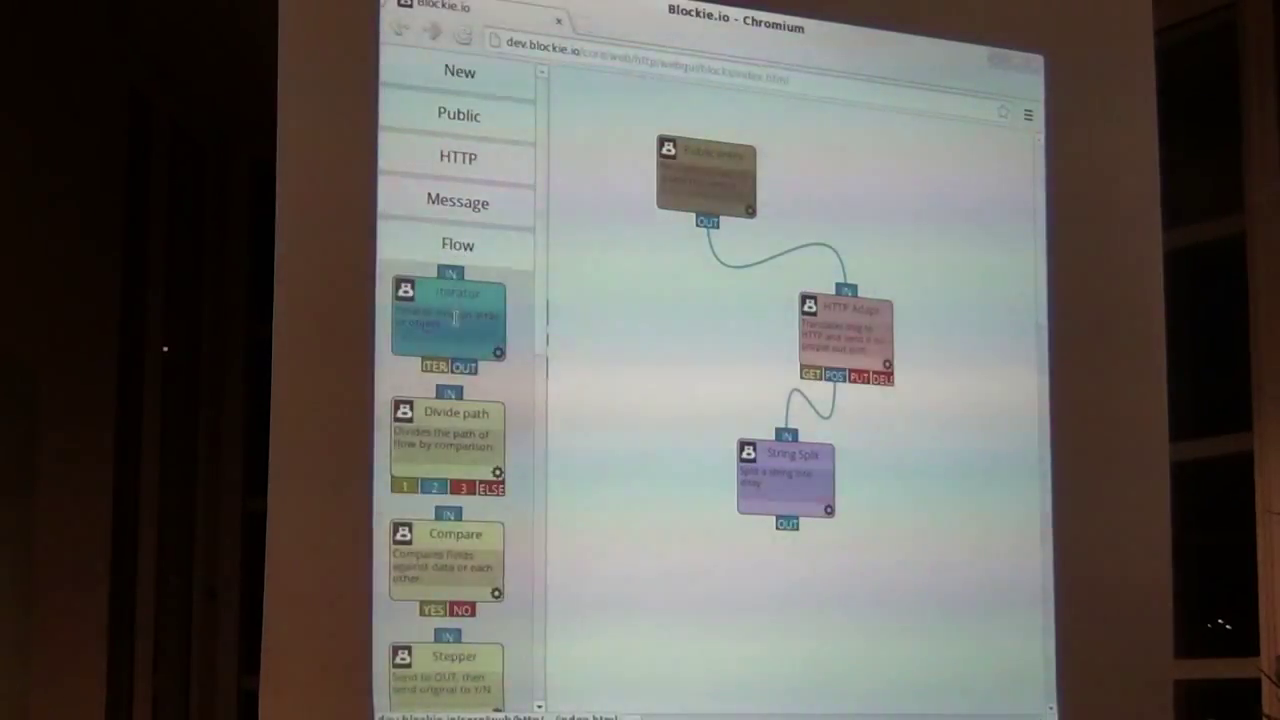
left_click_drag(445, 315, 700, 595)
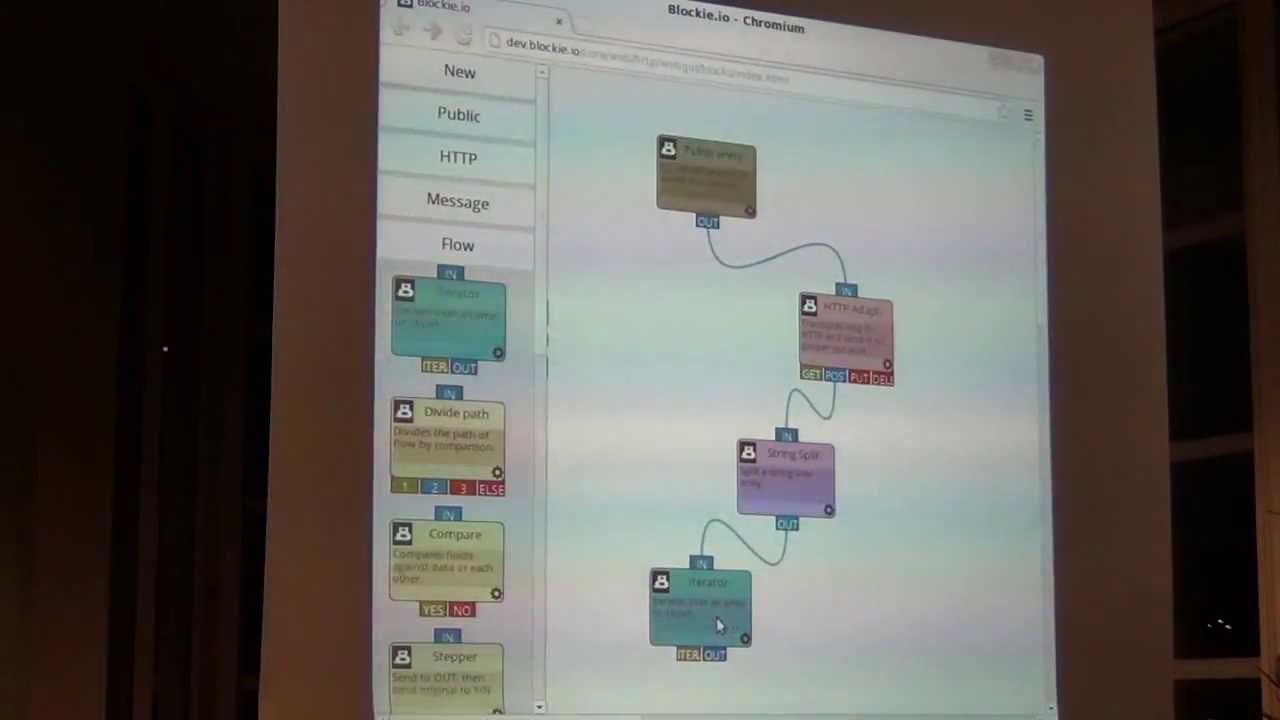
left_click_drag(705, 605, 650, 390)
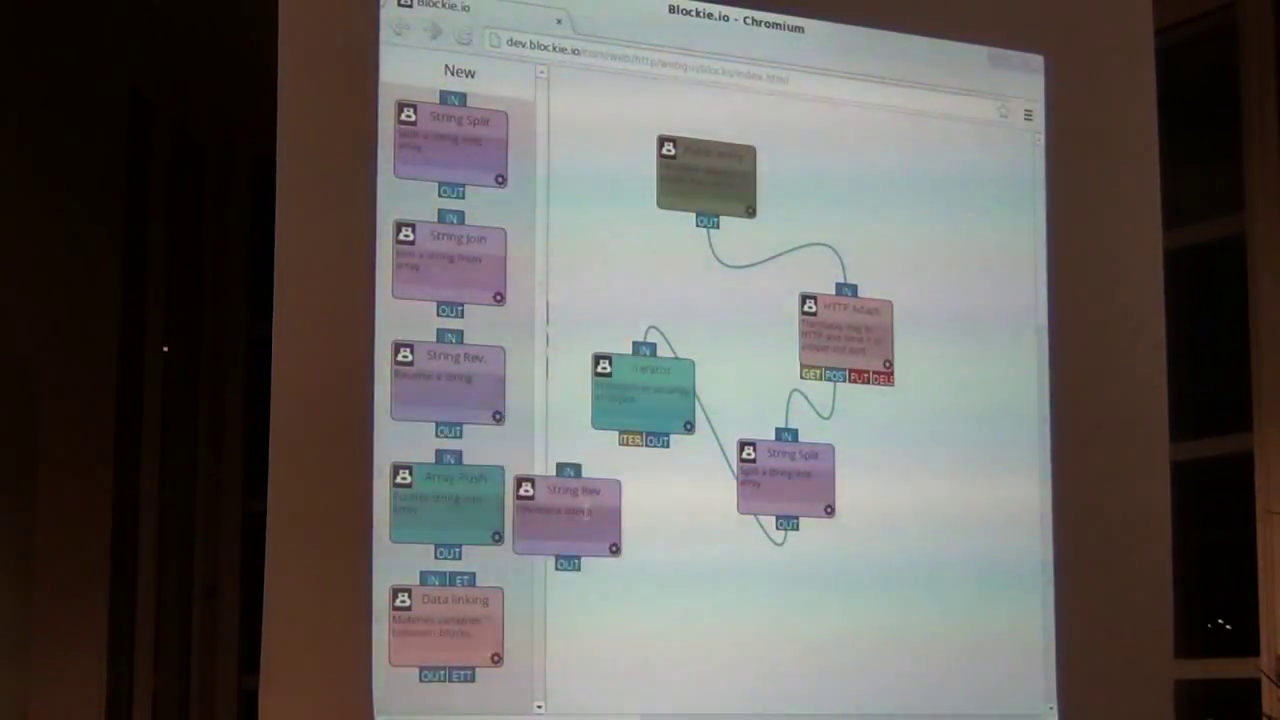
Add a String Rev. block and reposition the Iterator and Array Push blocks
left_click_drag(570, 500, 620, 540)
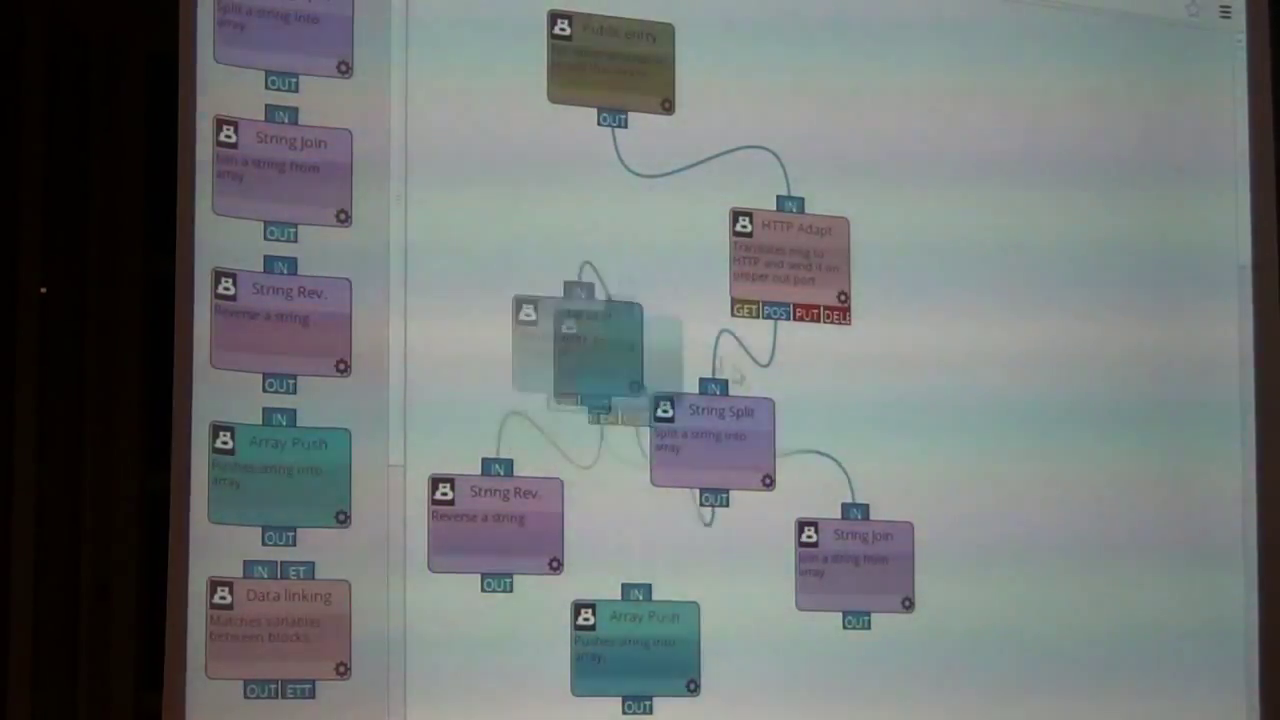
left_click_drag(590, 345, 985, 270)
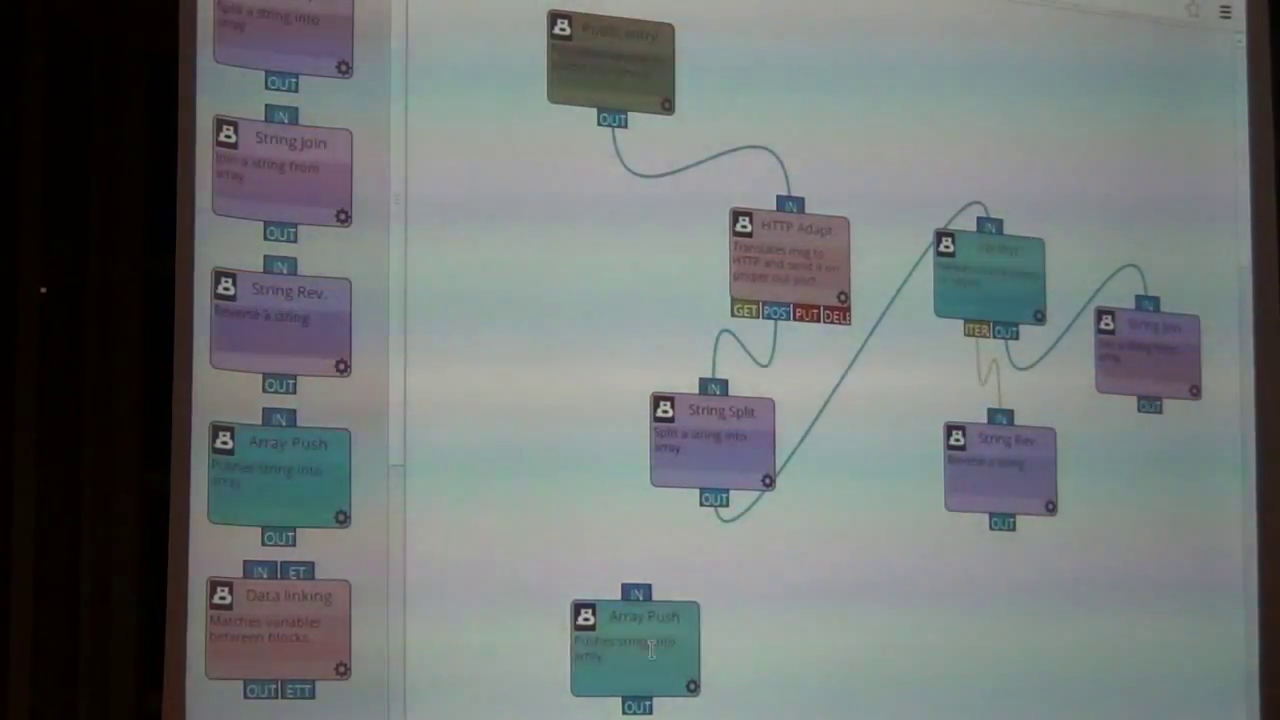
left_click_drag(637, 640, 890, 530)
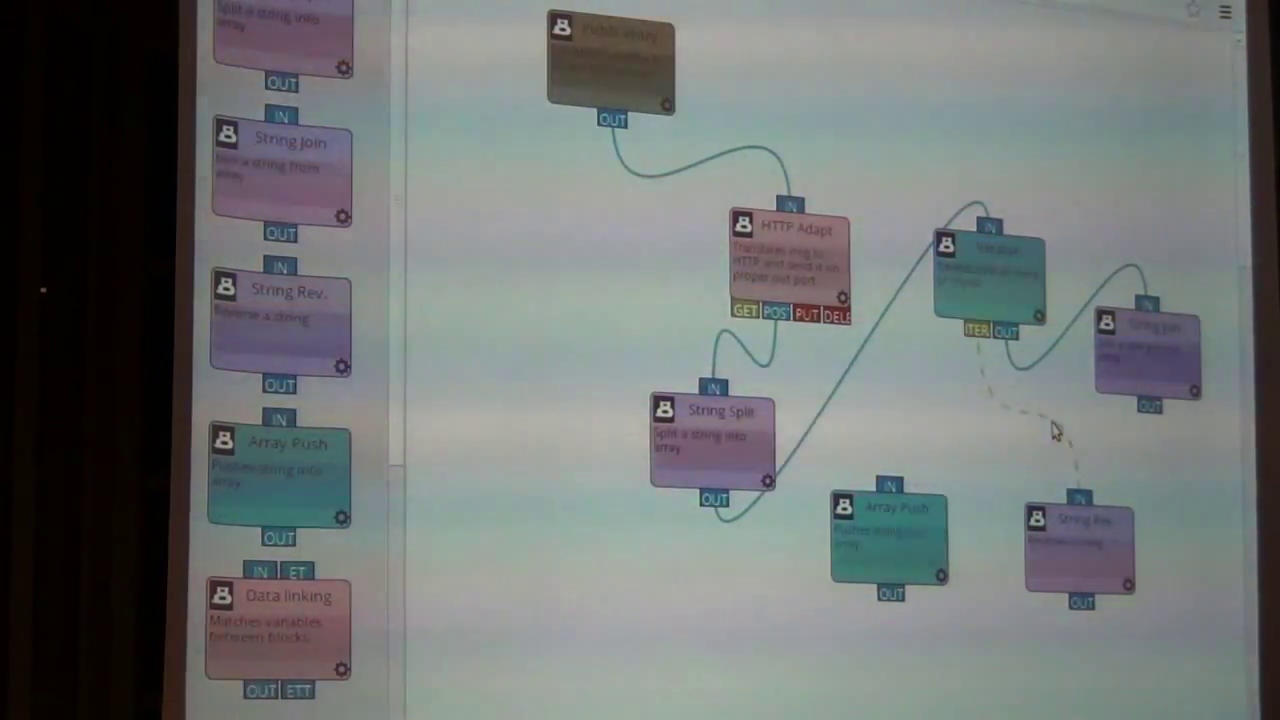
mouse_move(915, 485)
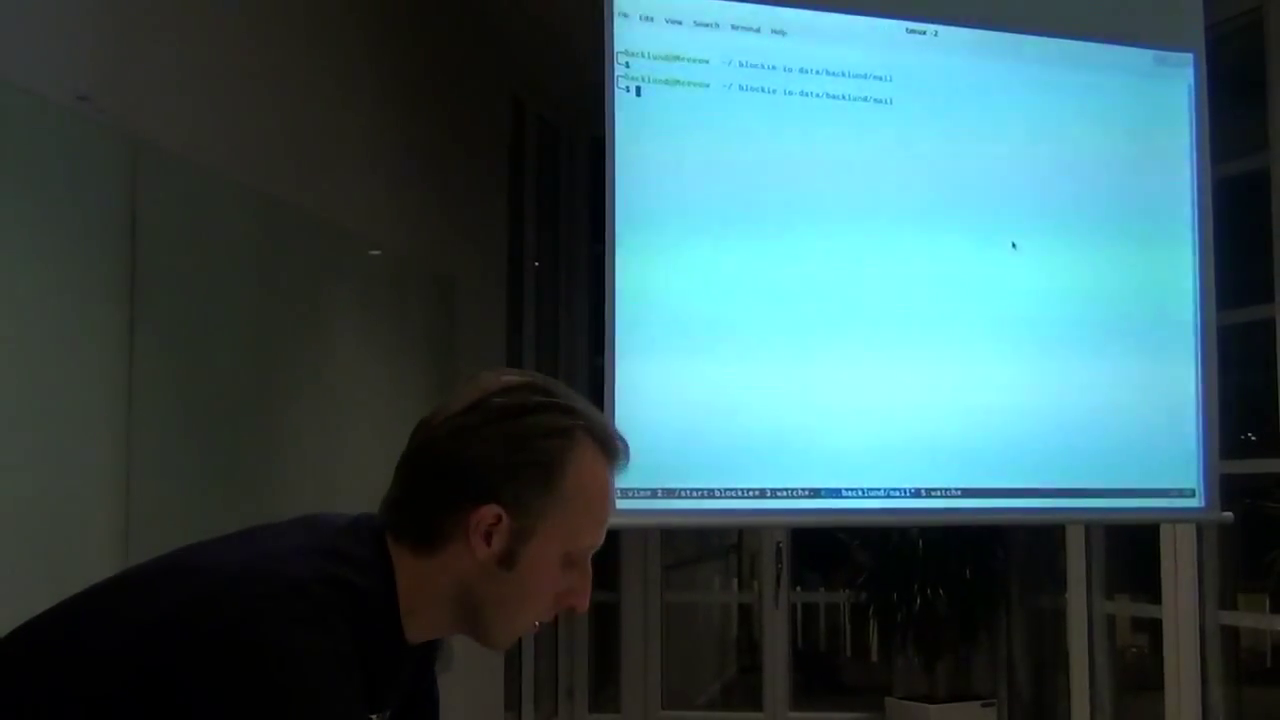
type("curl http://de")
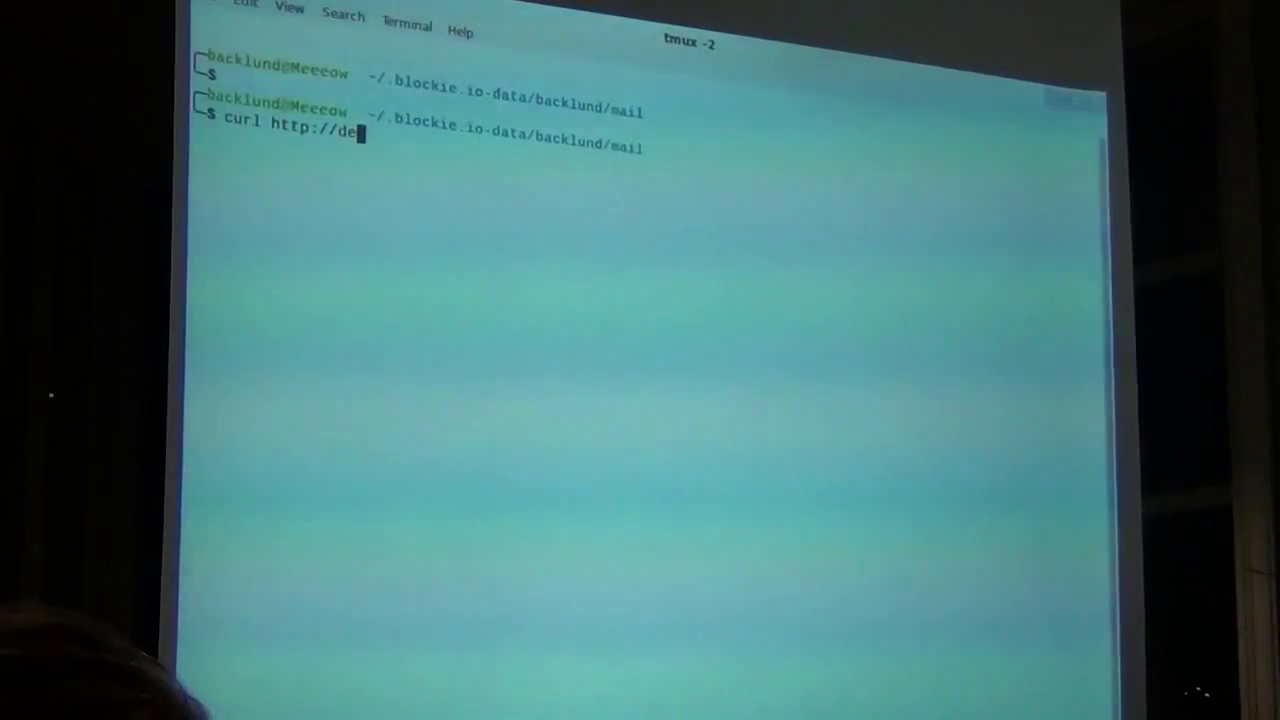
type("v.bloc")
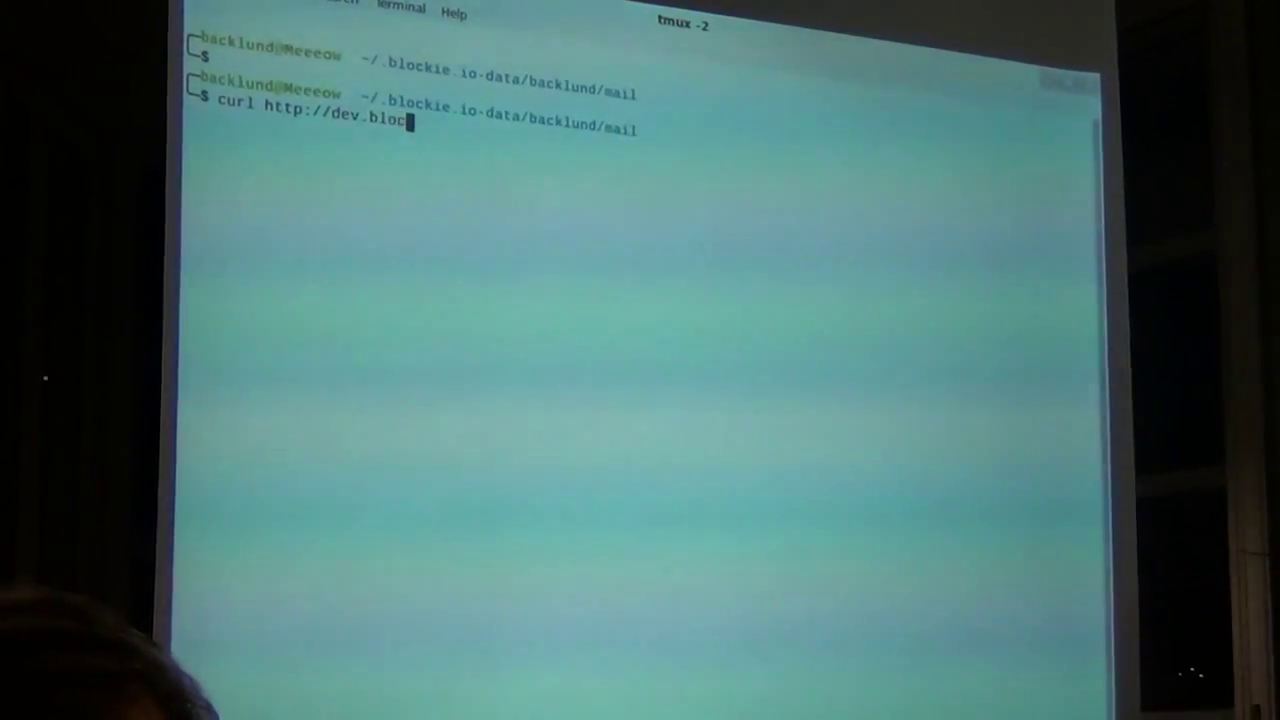
type("kie.io")
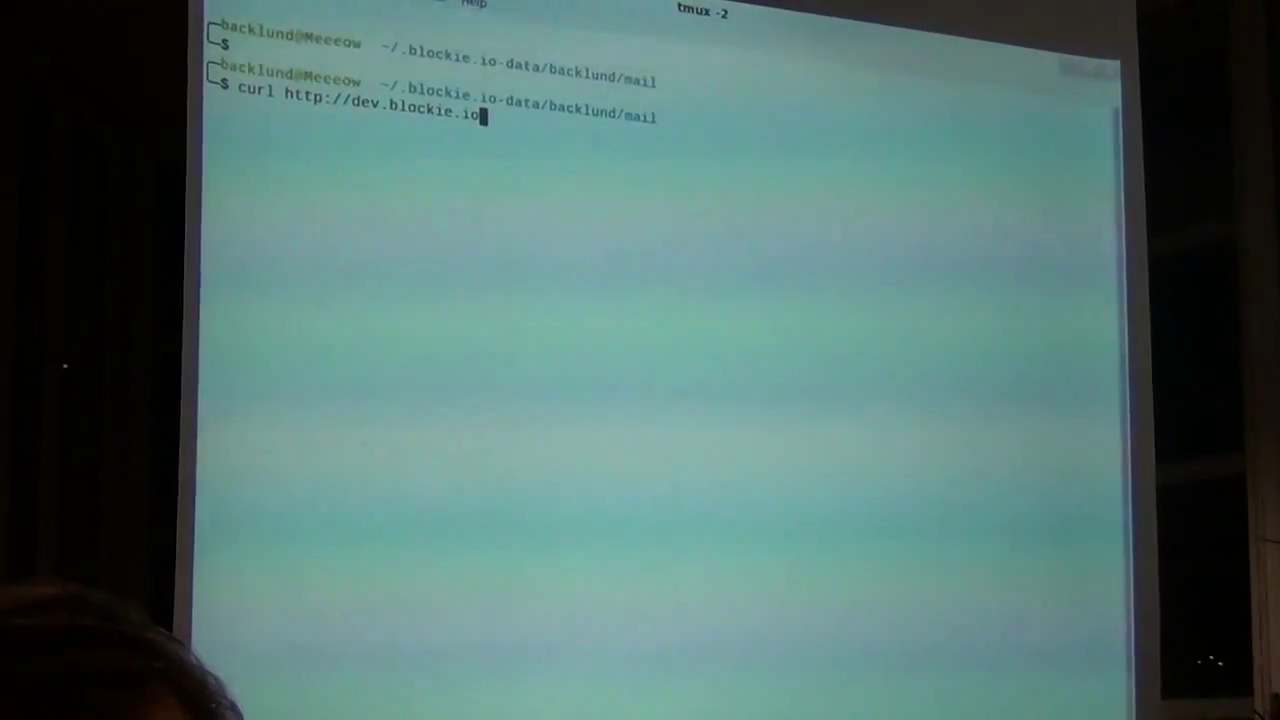
type("/backlun")
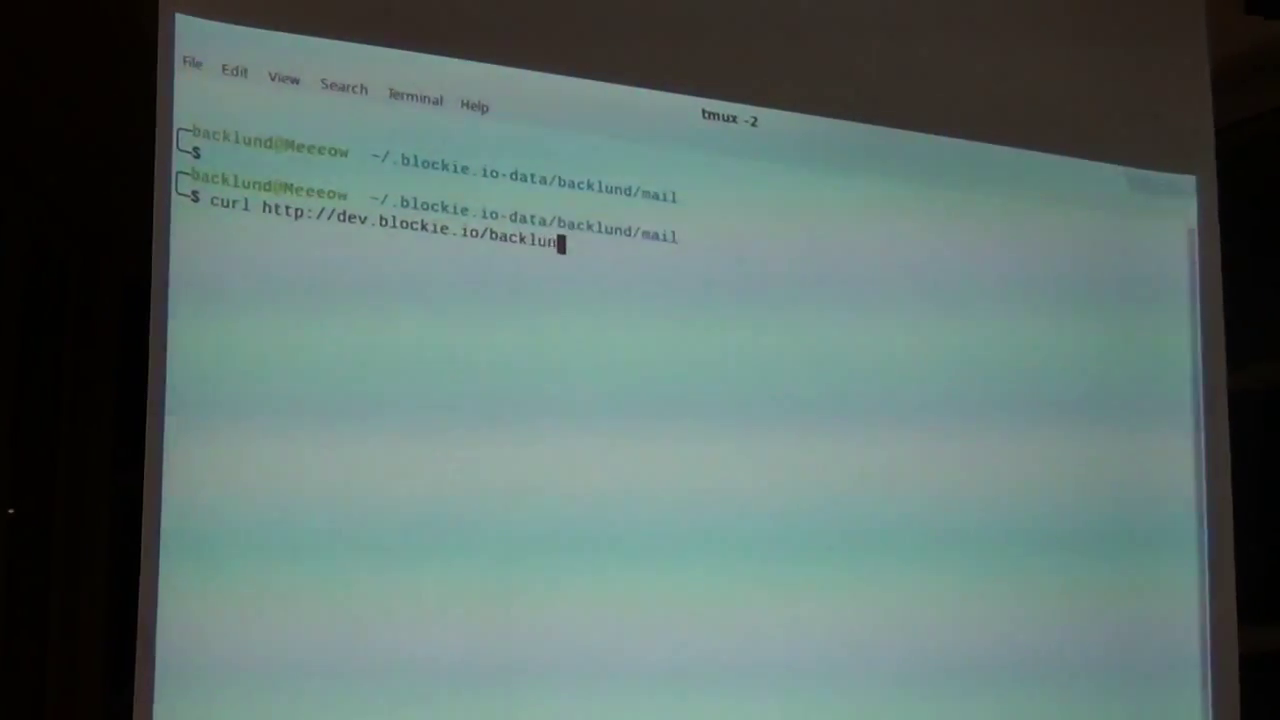
type("/test1")
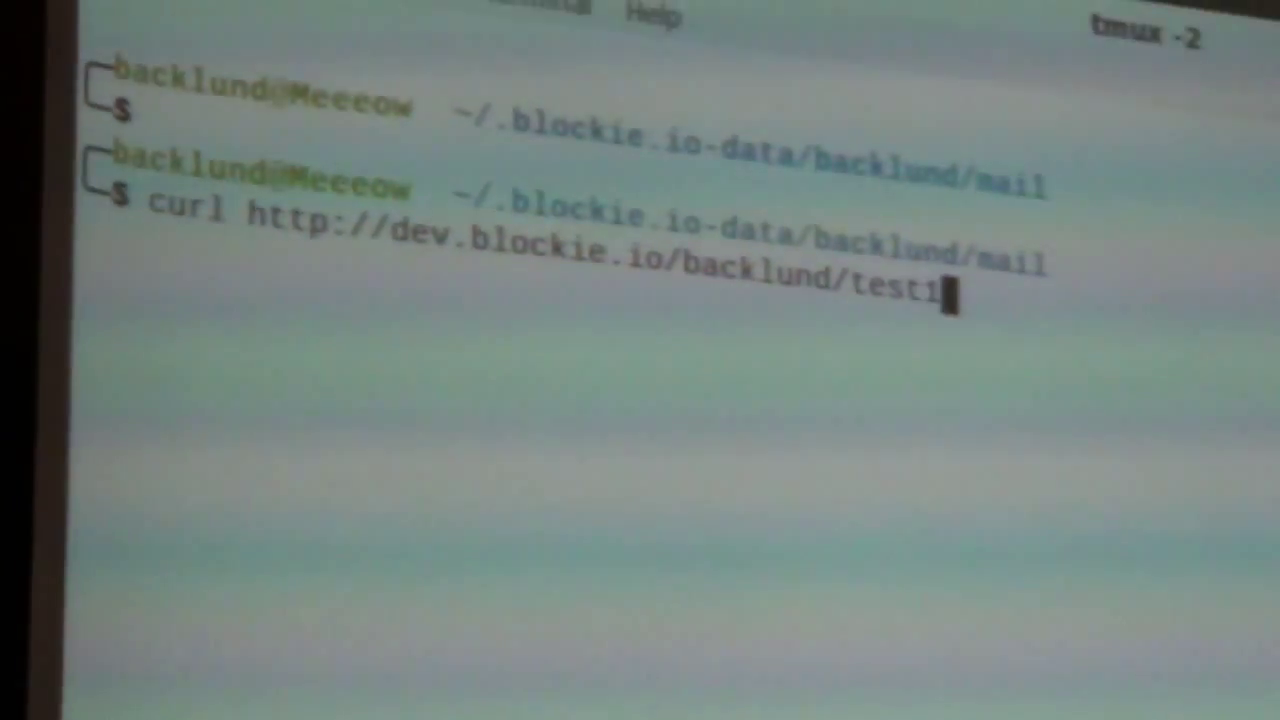
type("1/http")
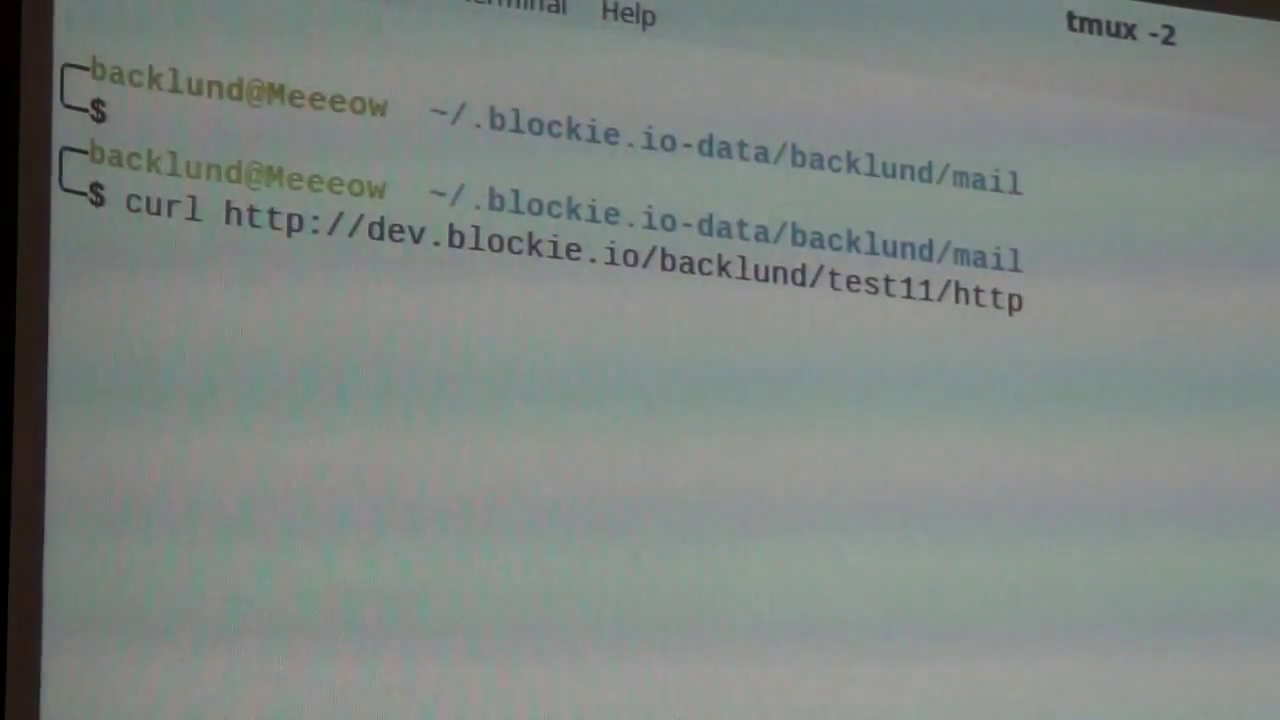
mouse_move(1030, 300)
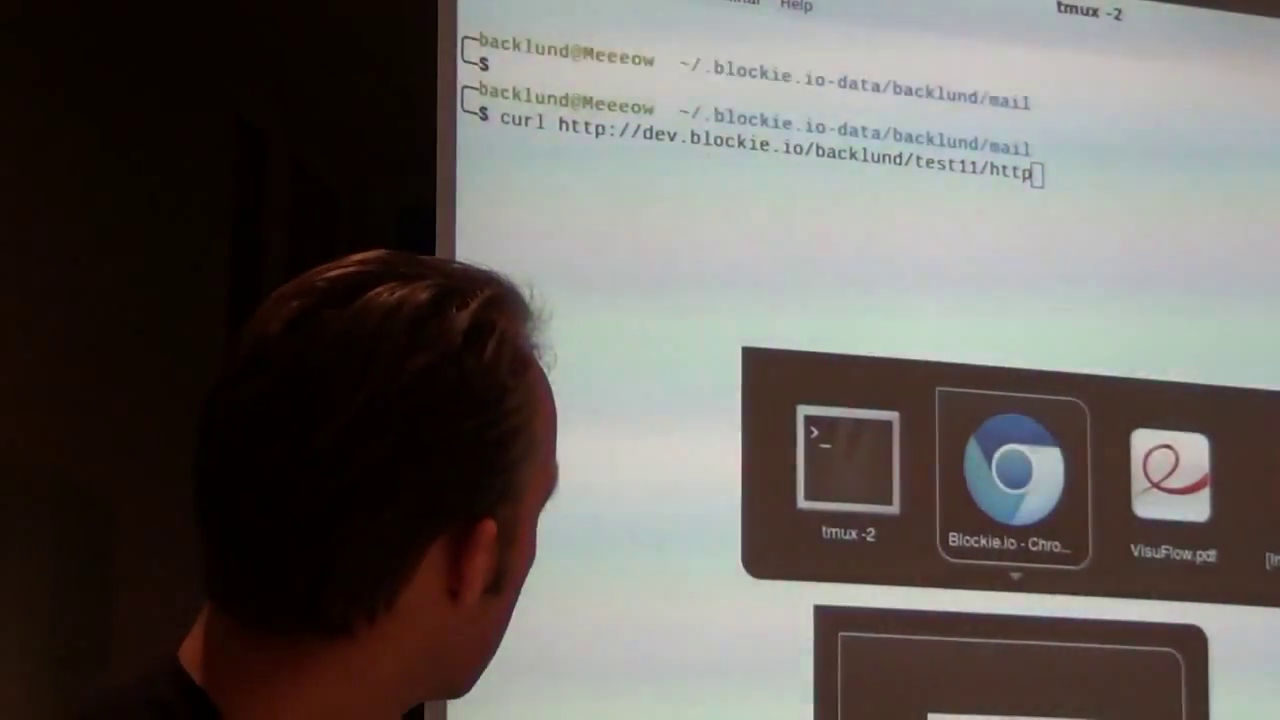
Switch to the Blockie.io Chrome window to view the flow
left_click(1016, 470)
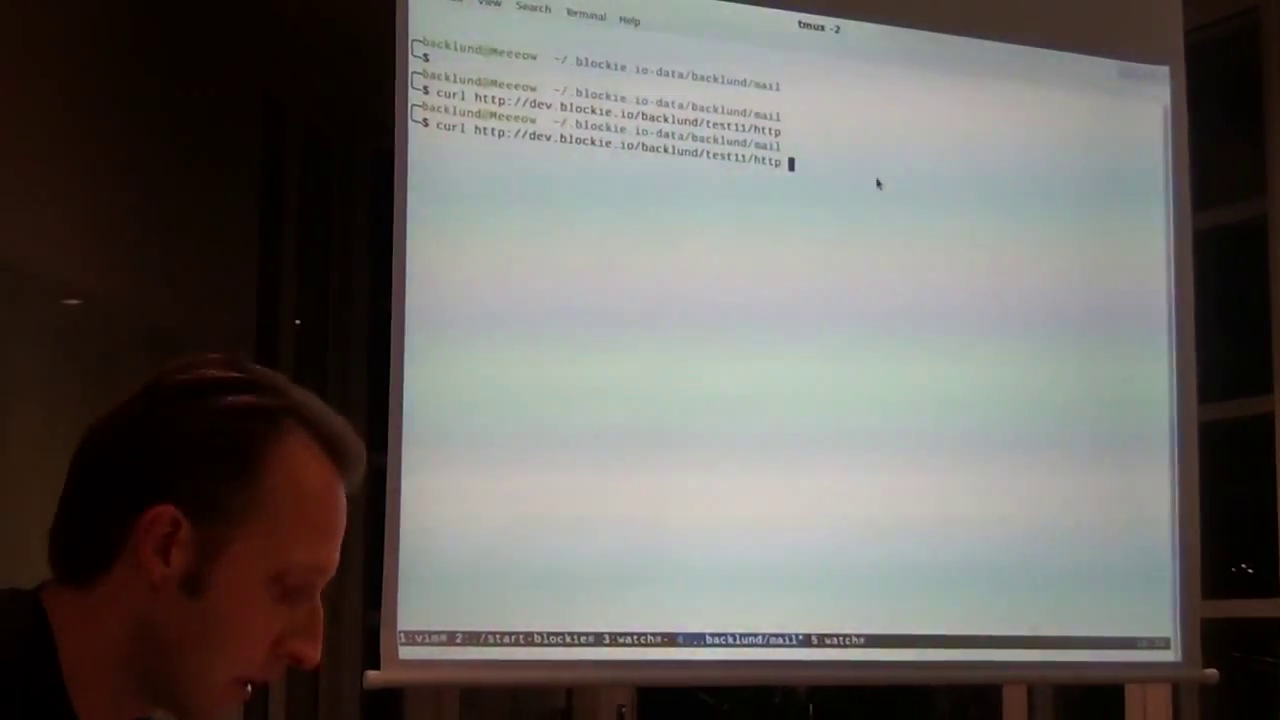
Run the verbose curl to test11, getting HTTP 404 Not Found, and stay in the terminal
type(" -v")
key("Return")
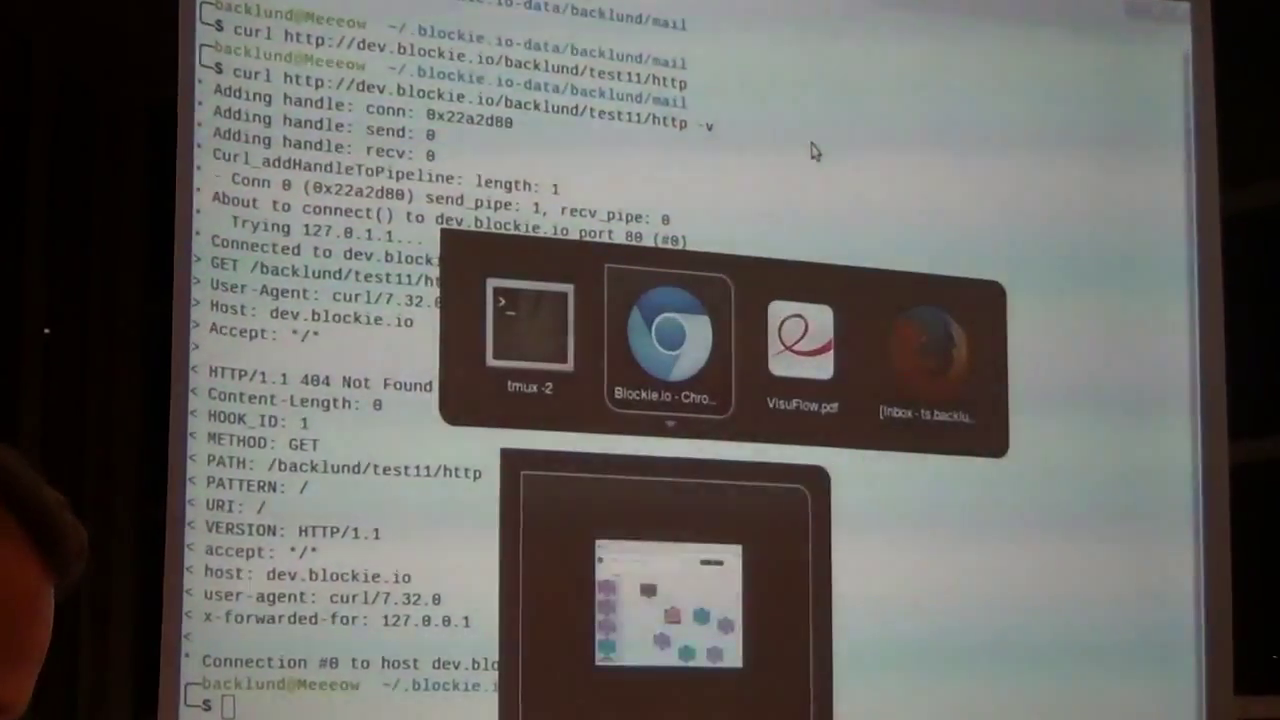
left_click(668, 340)
type("curl http://dev.blockie.io/backlund/test11/http -d '")
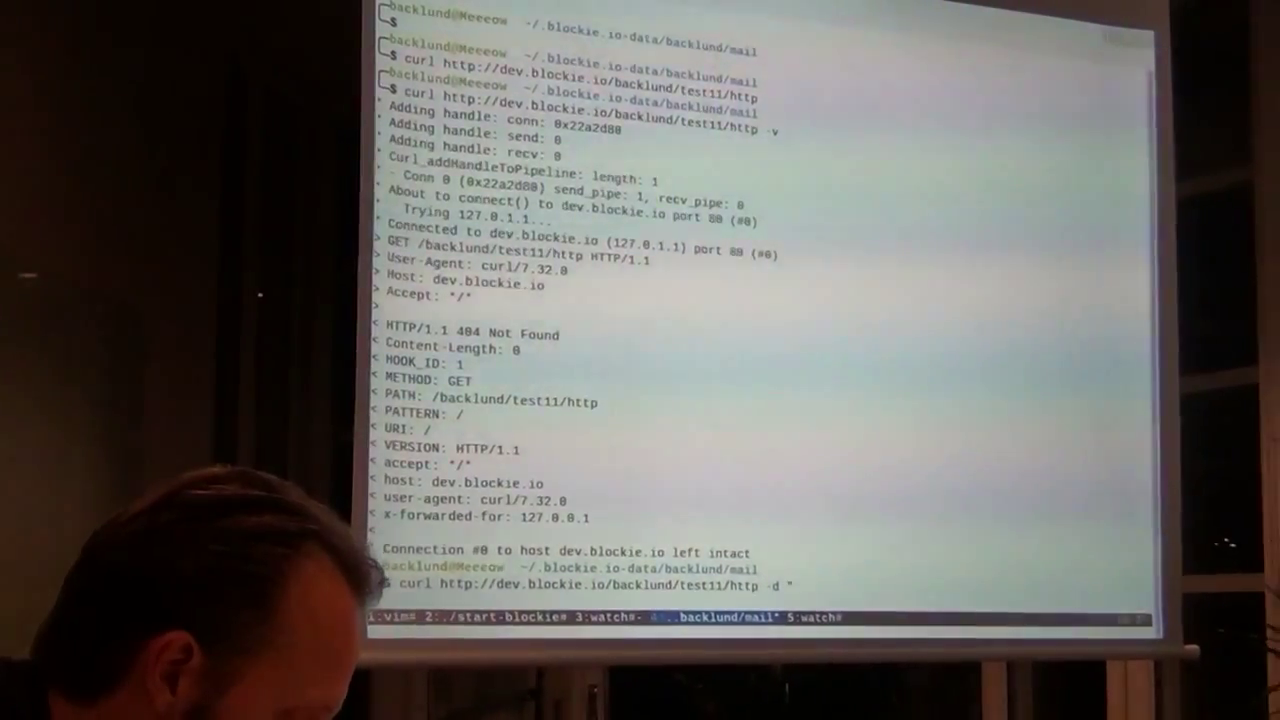
Type the underscore-separated word list tom, daniel, madde as curl data
type("tom_")
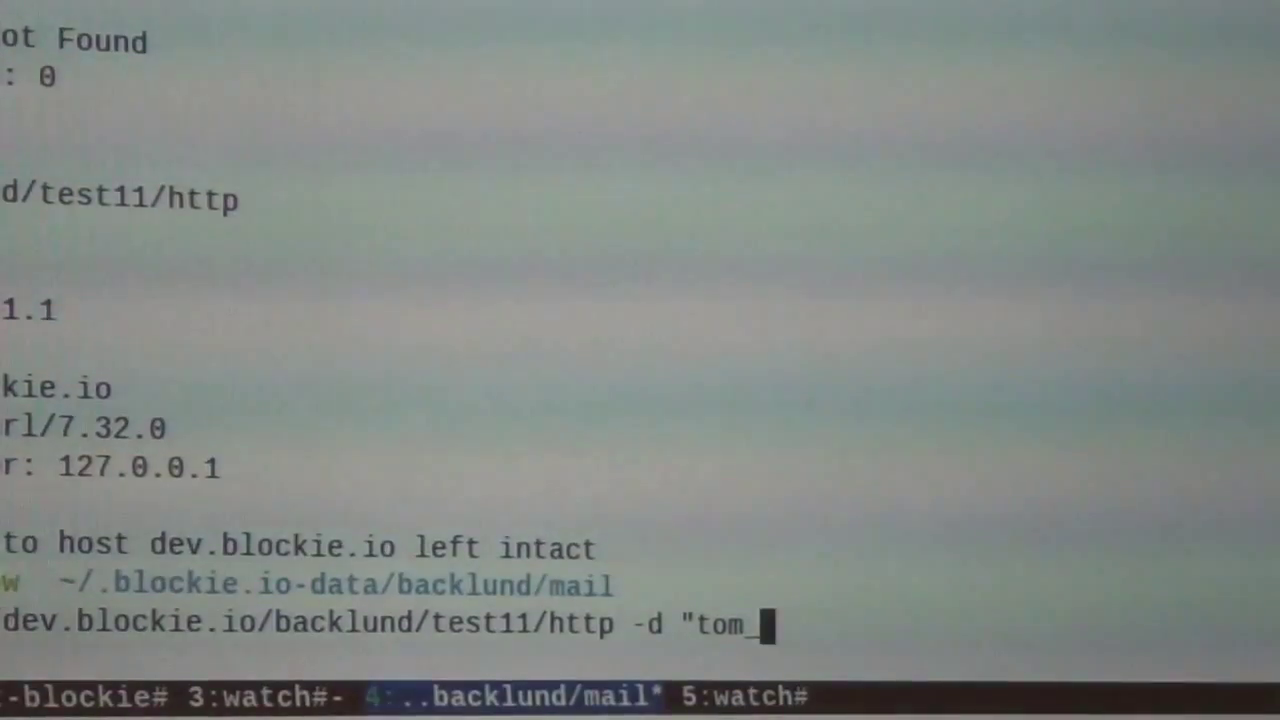
type("daniel_")
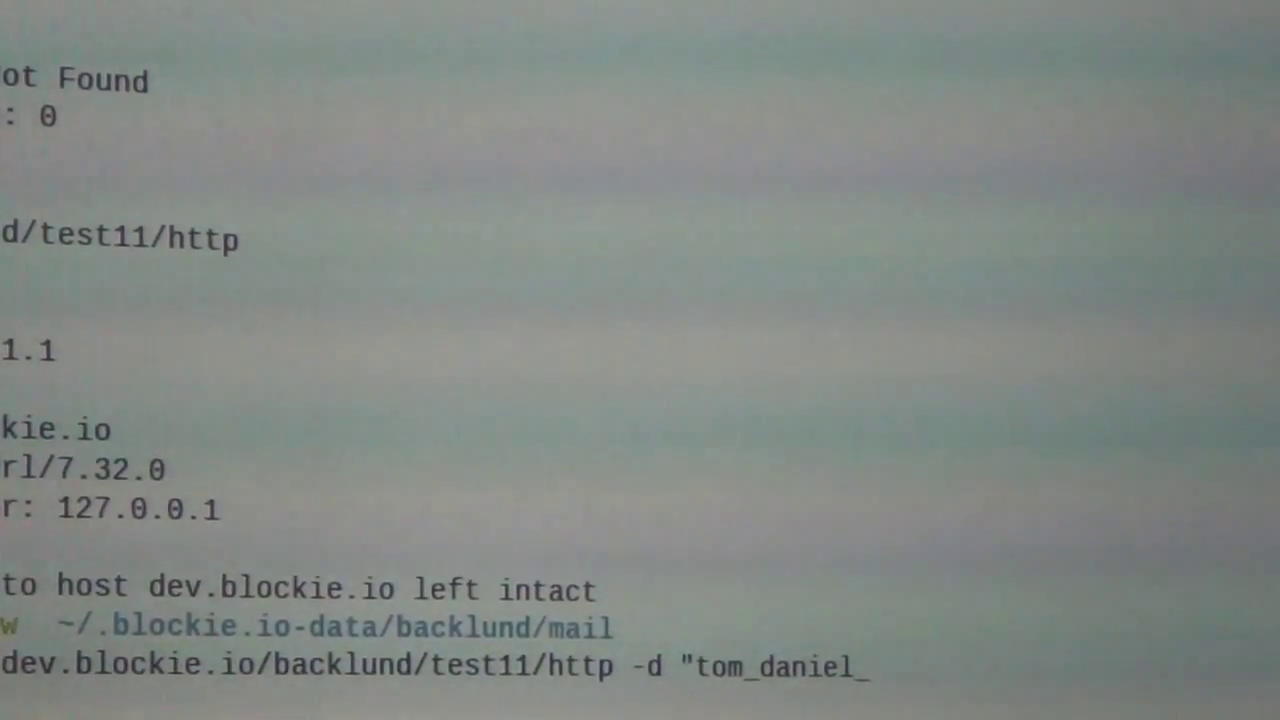
type("madde")
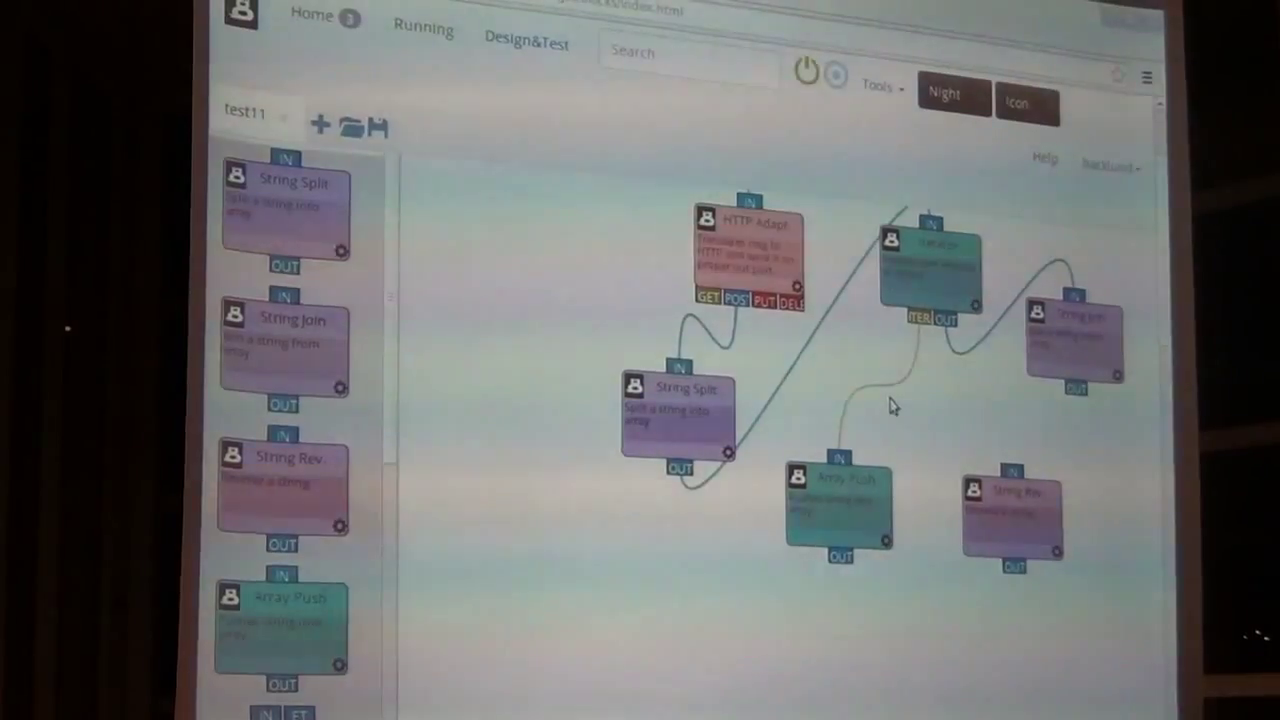
Connect the loop's ITER output through String Rev into Array Push in test11
left_click(935, 280)
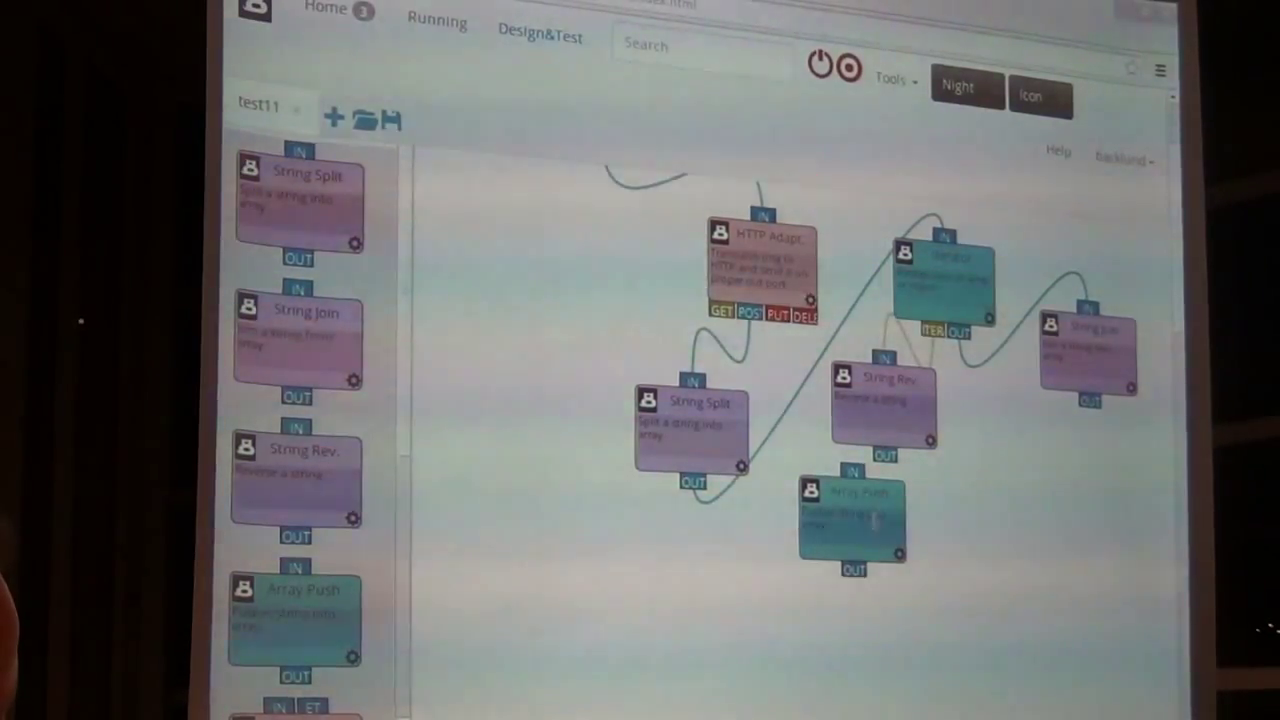
left_click_drag(853, 515, 825, 555)
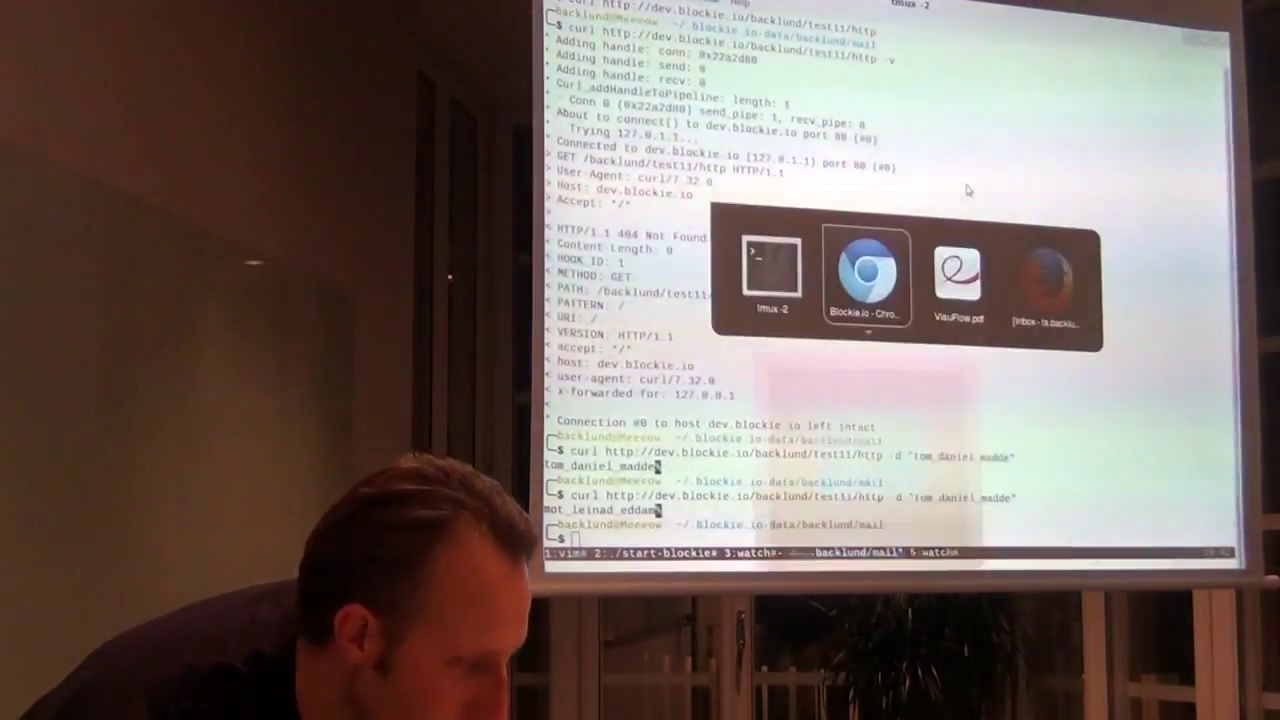
left_click(866, 275)
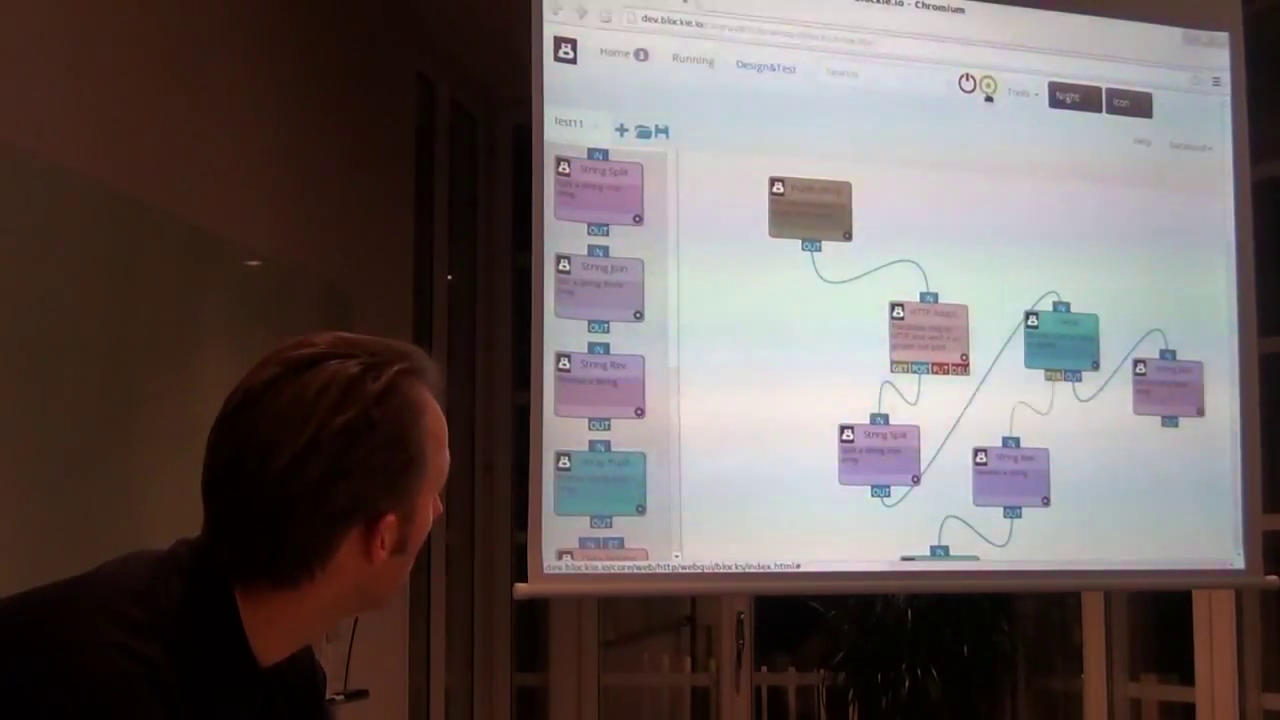
left_click(1020, 94)
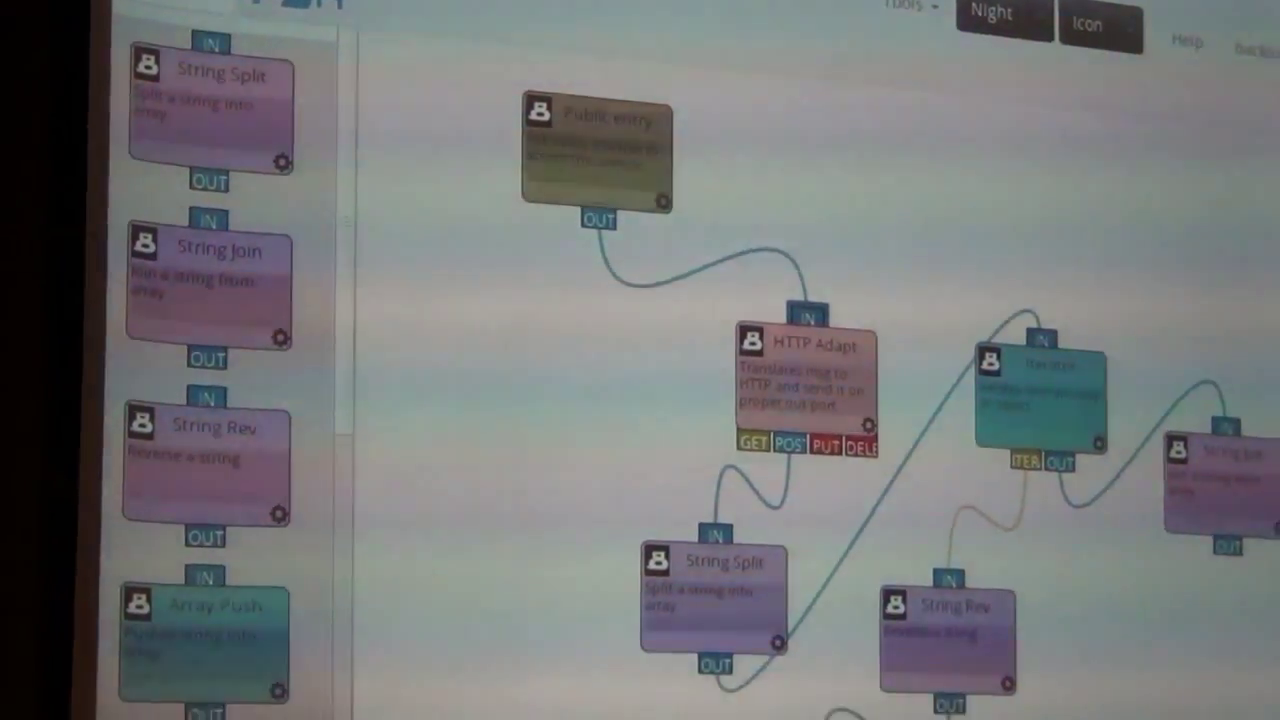
scroll("down", 3)
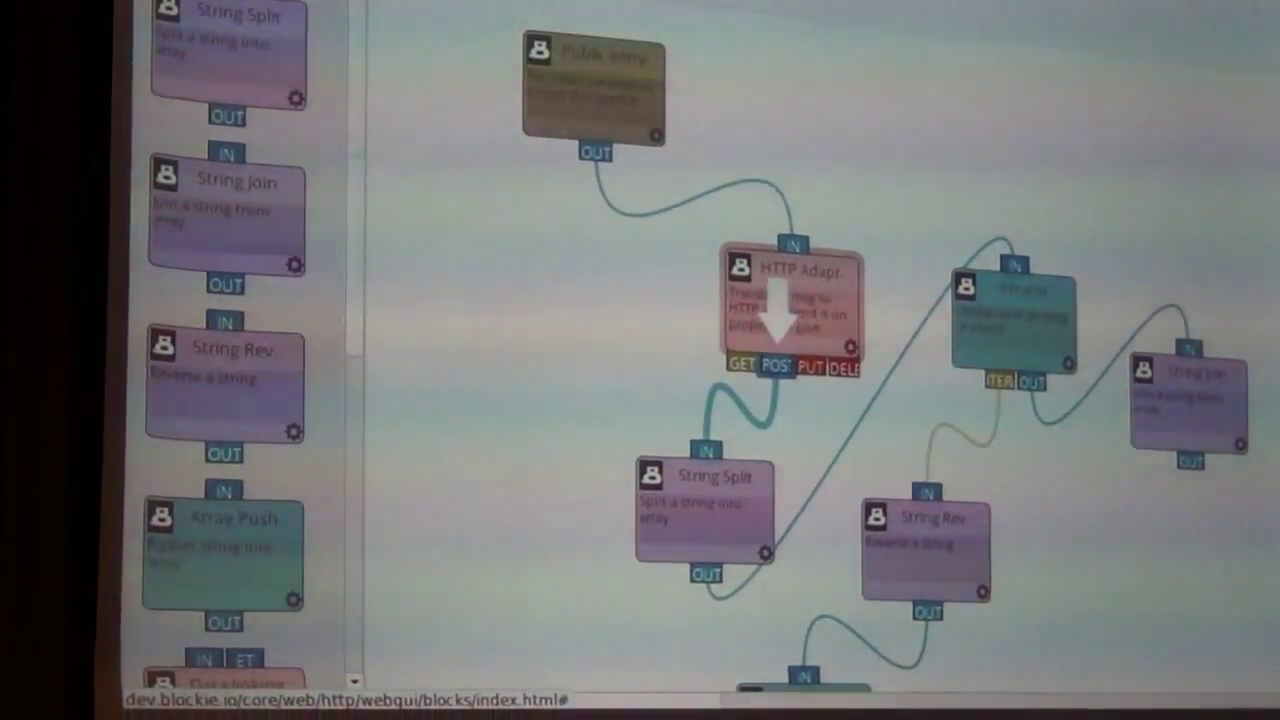
mouse_move(860, 8)
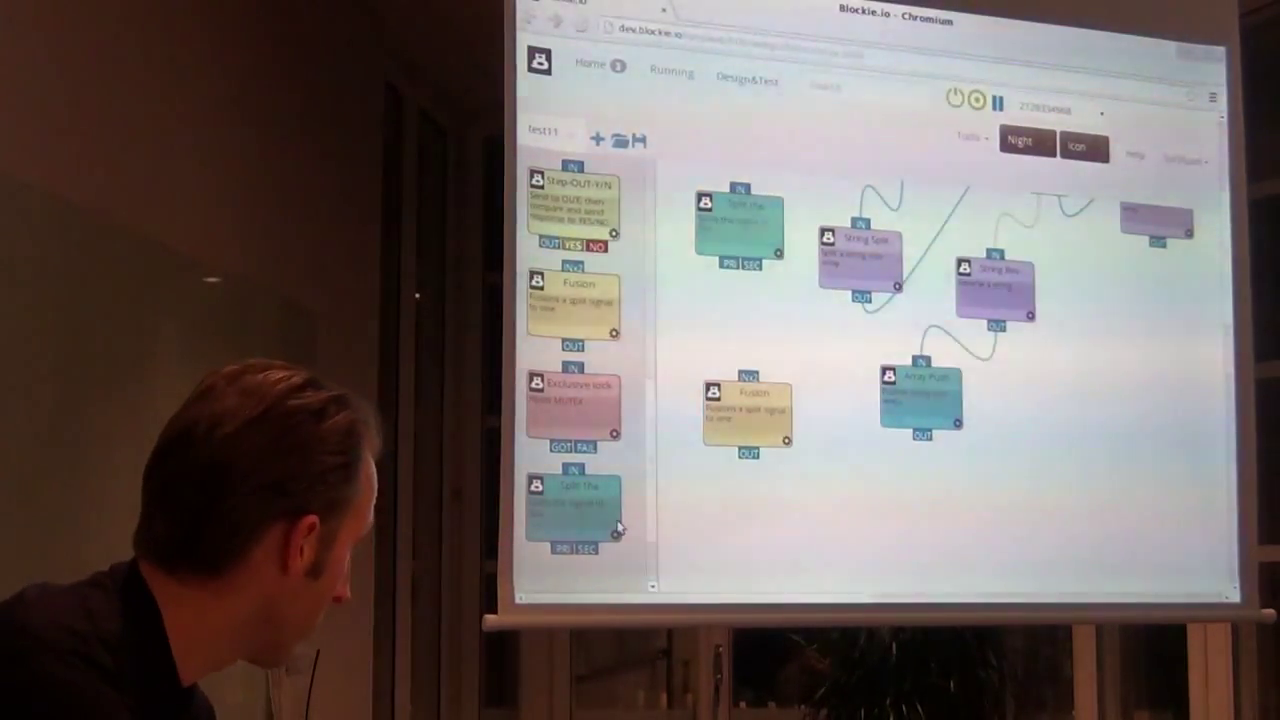
Place a Storage File block on the lower-right canvas beside the string chain
scroll("down", 3)
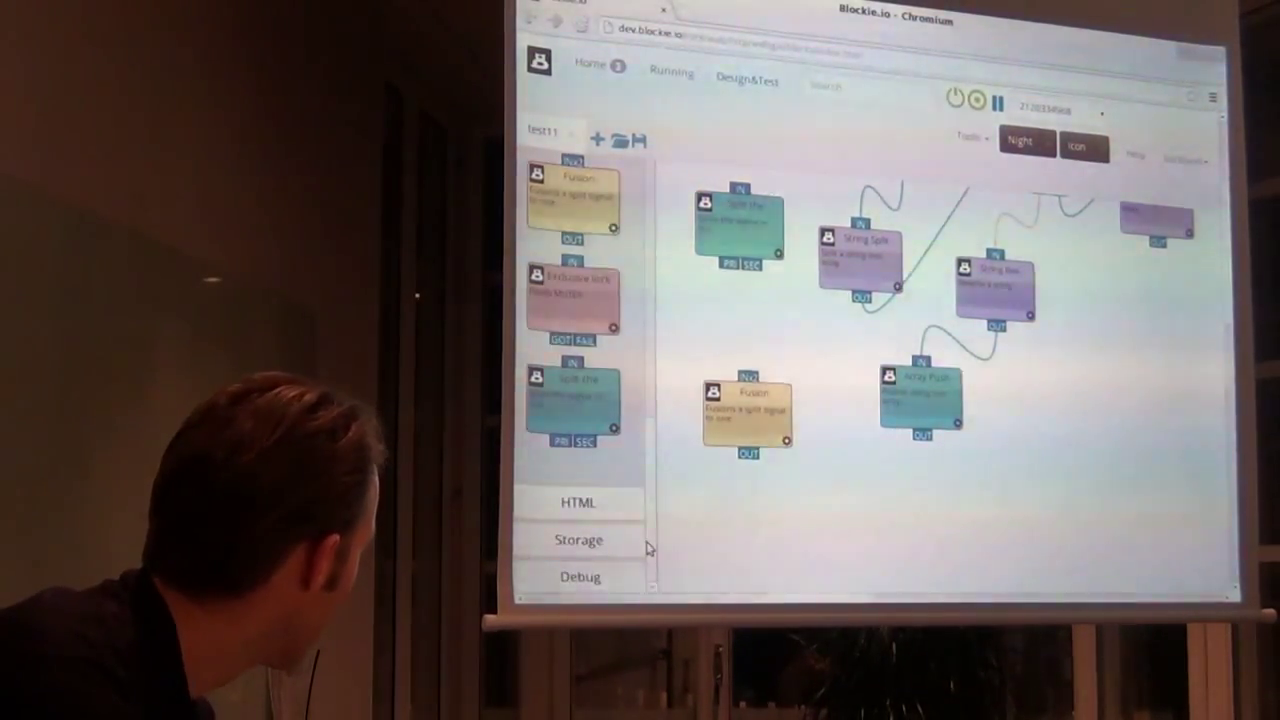
left_click(578, 540)
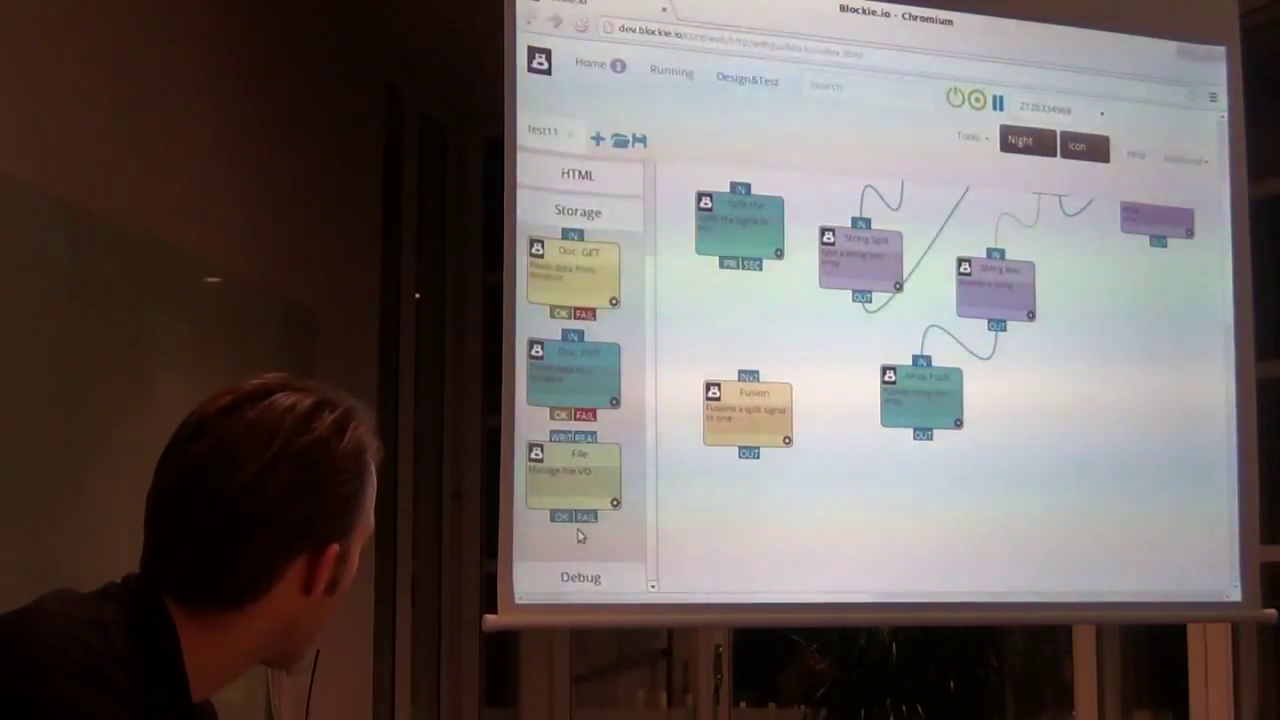
left_click_drag(578, 470, 1038, 445)
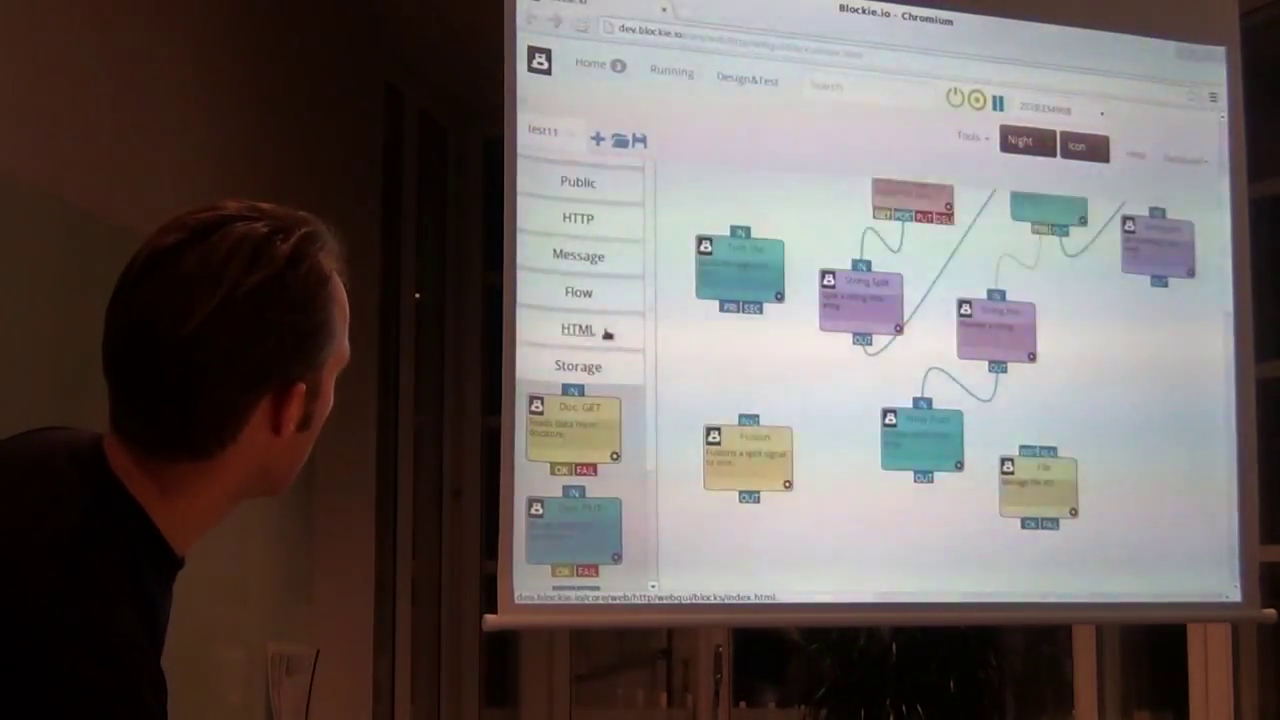
Place a Public send block on the canvas between Split and Fusion
left_click(577, 182)
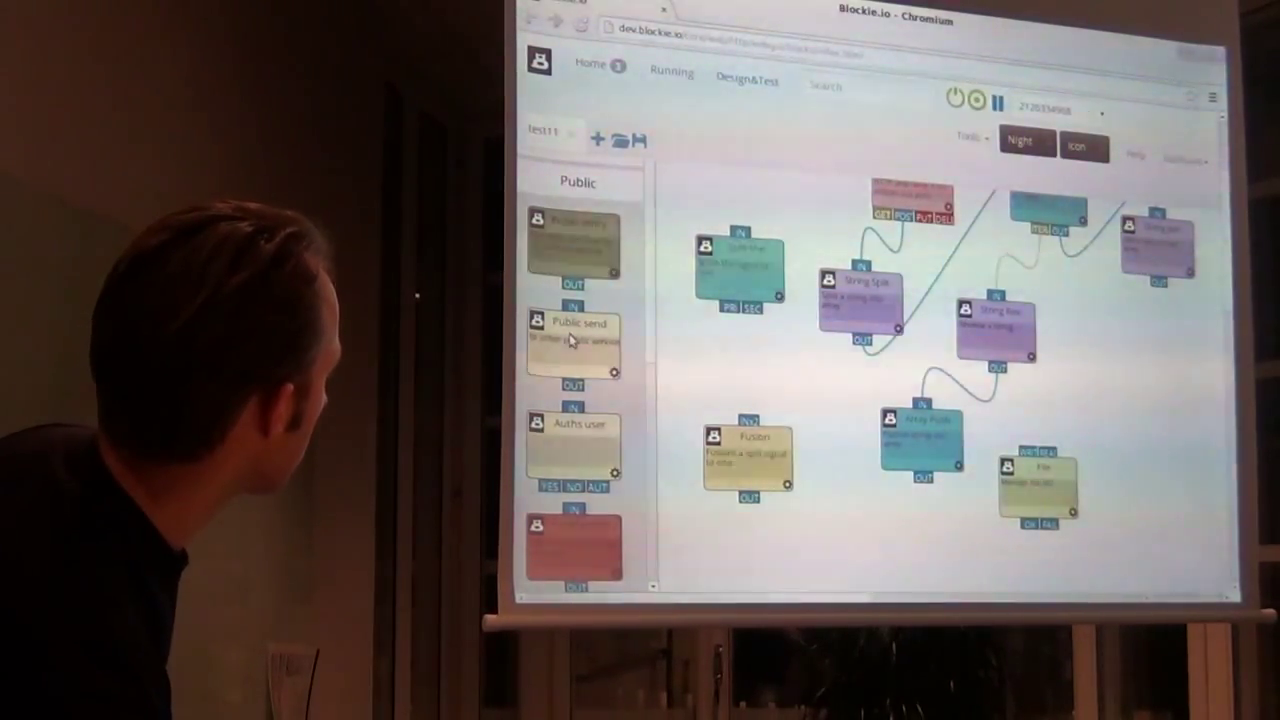
left_click_drag(573, 340, 810, 378)
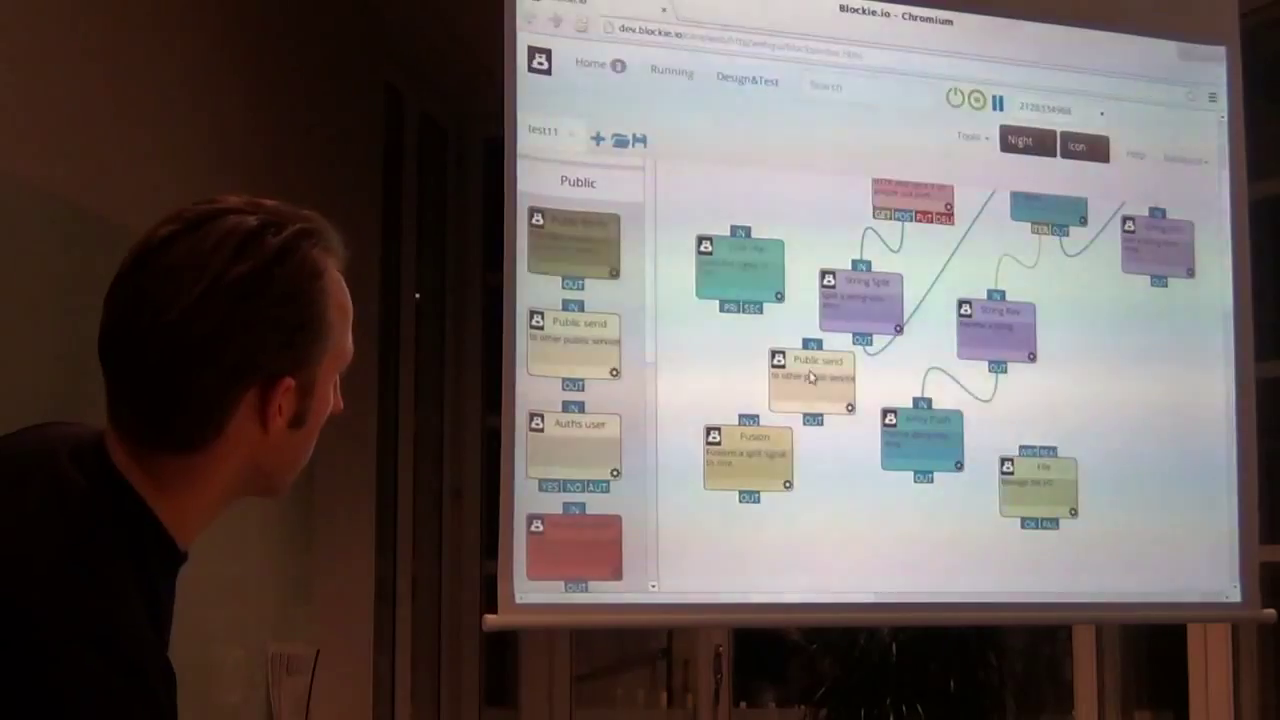